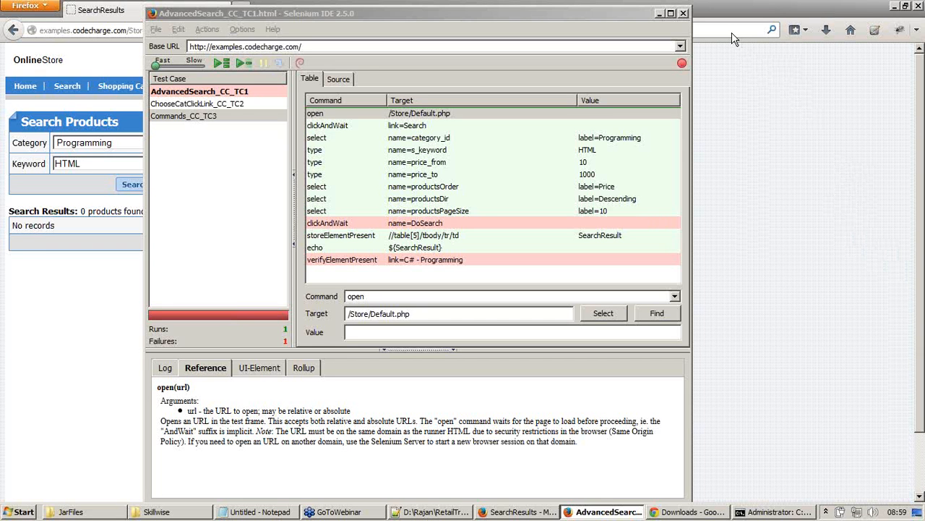
mouse_move(916, 255)
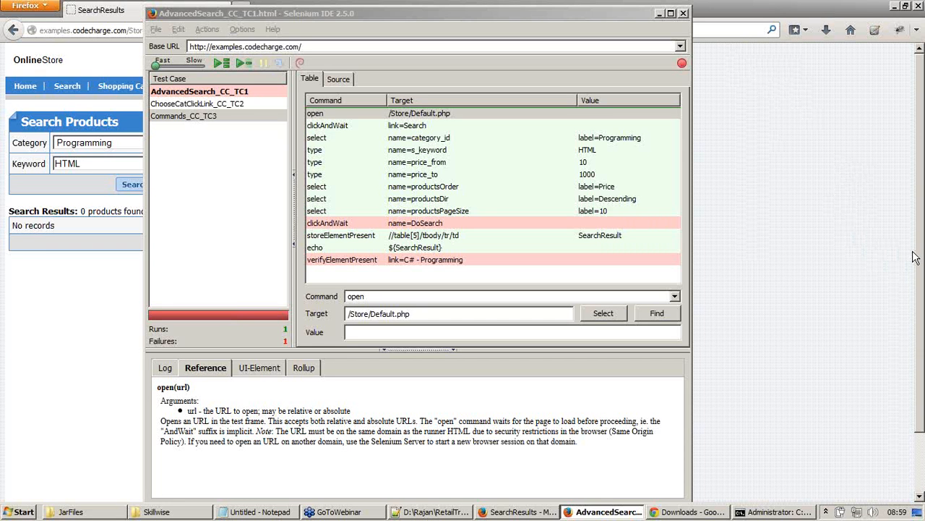
mouse_move(913, 289)
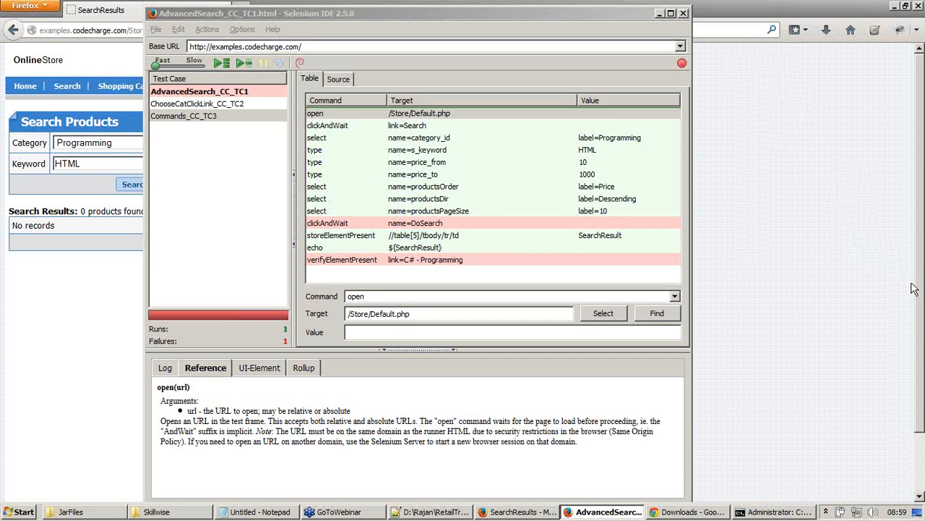
mouse_move(731, 40)
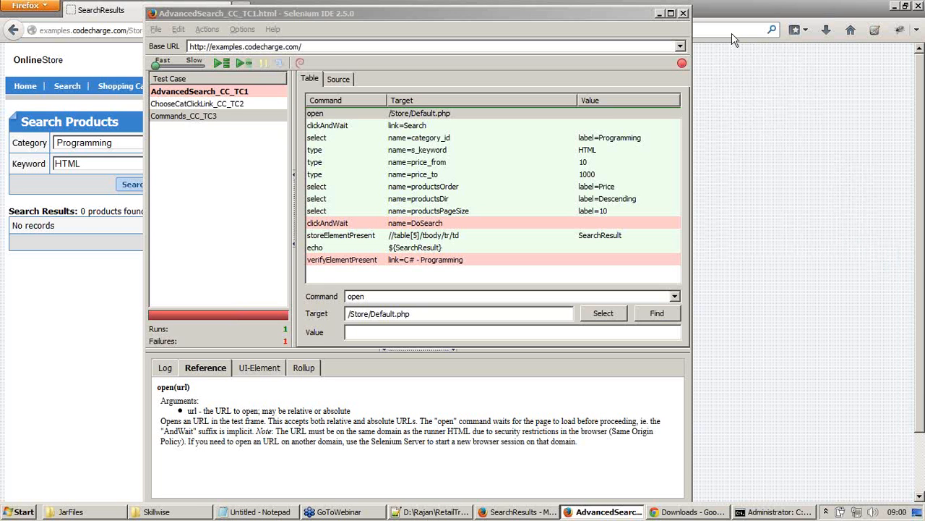
mouse_move(918, 211)
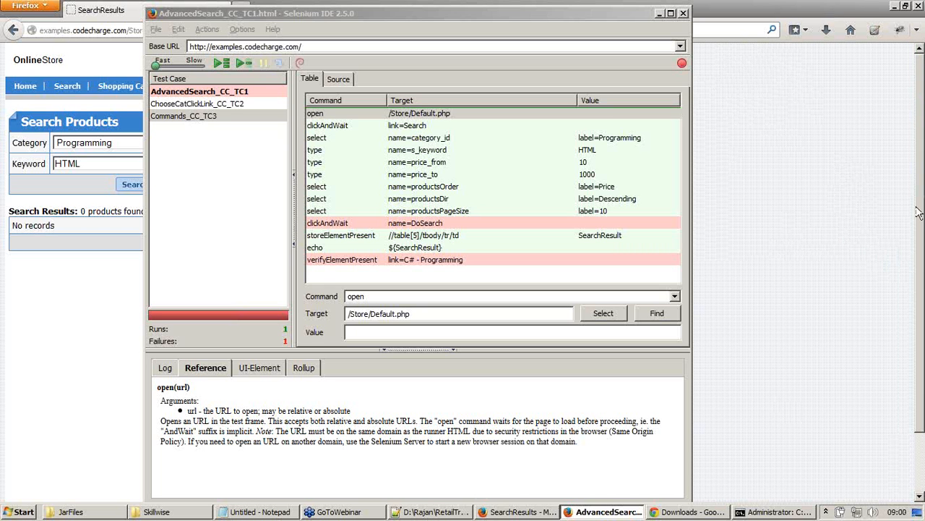
mouse_move(865, 301)
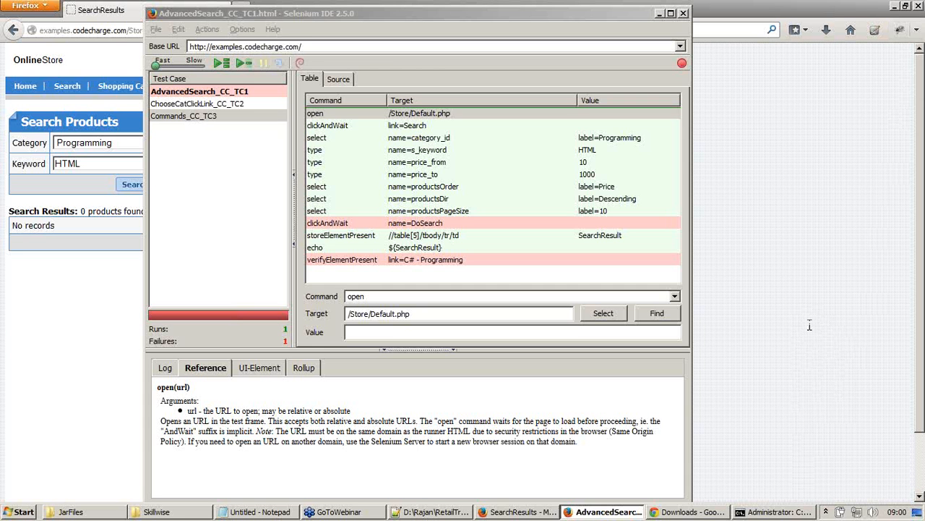
mouse_move(737, 42)
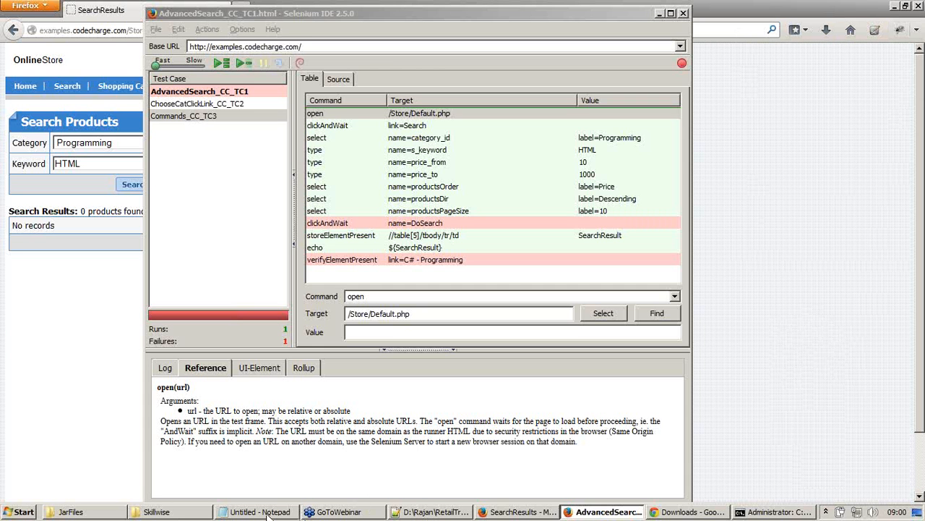
Write the heading note about executing the Test Suite using Selenium Remote Control
left_click(257, 512)
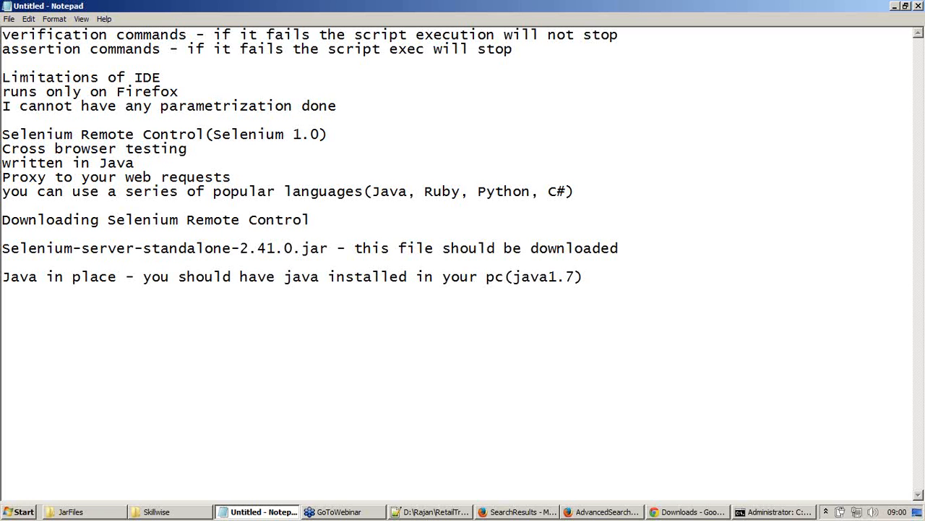
type("Command for ex")
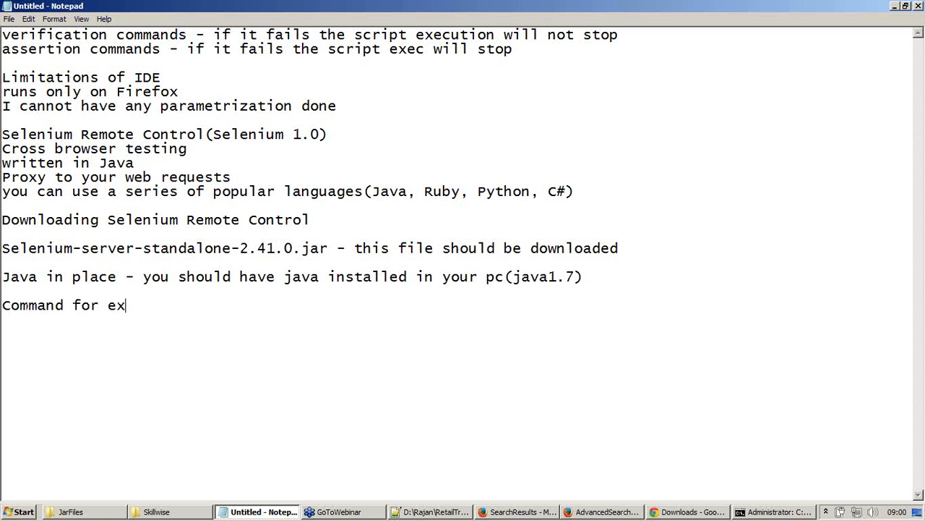
type("ecuting our Test Suite usi")
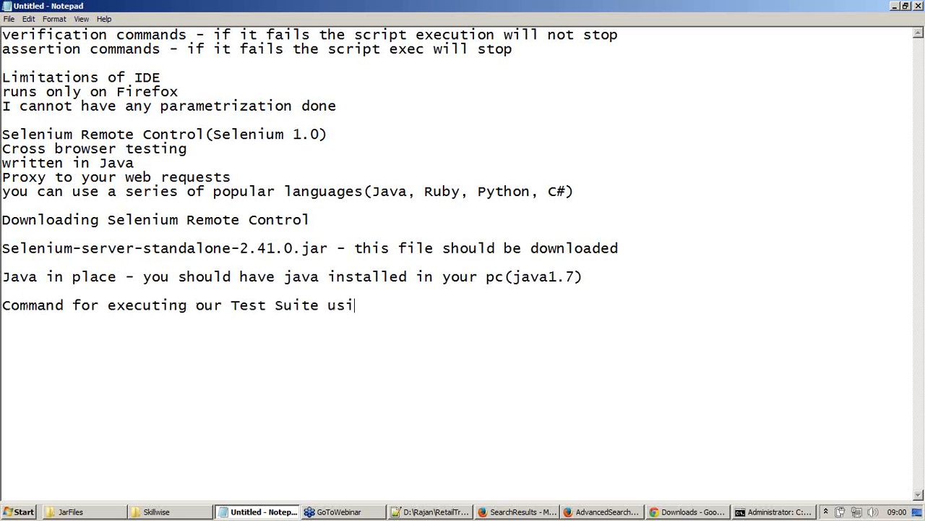
type("ng Selenium")
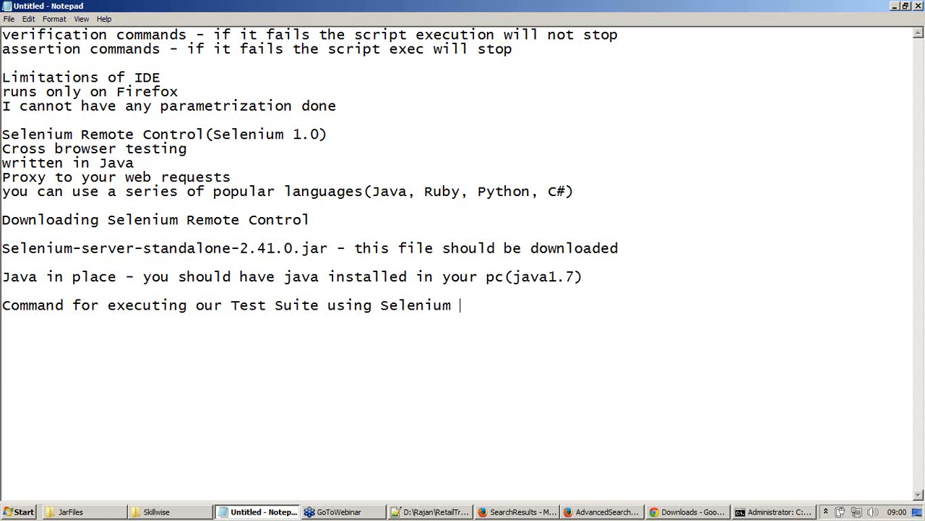
type("Remote Control")
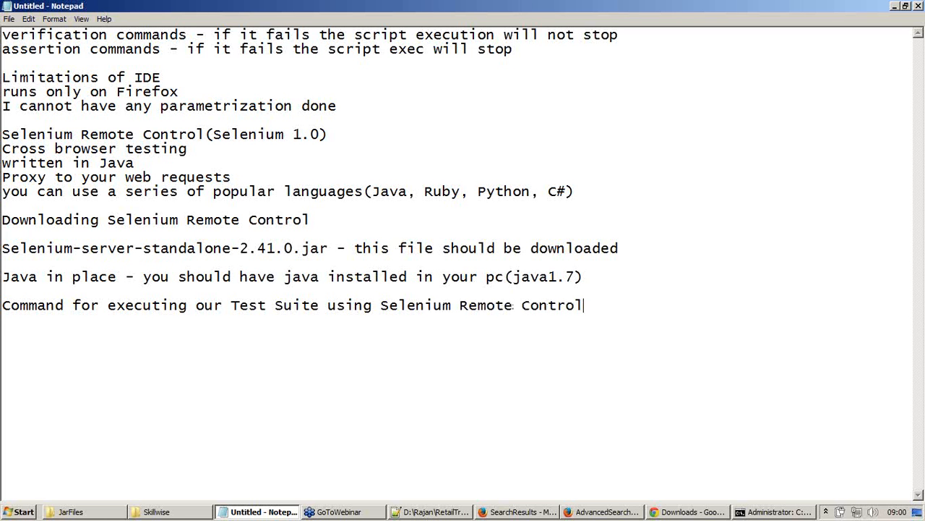
key("Enter")
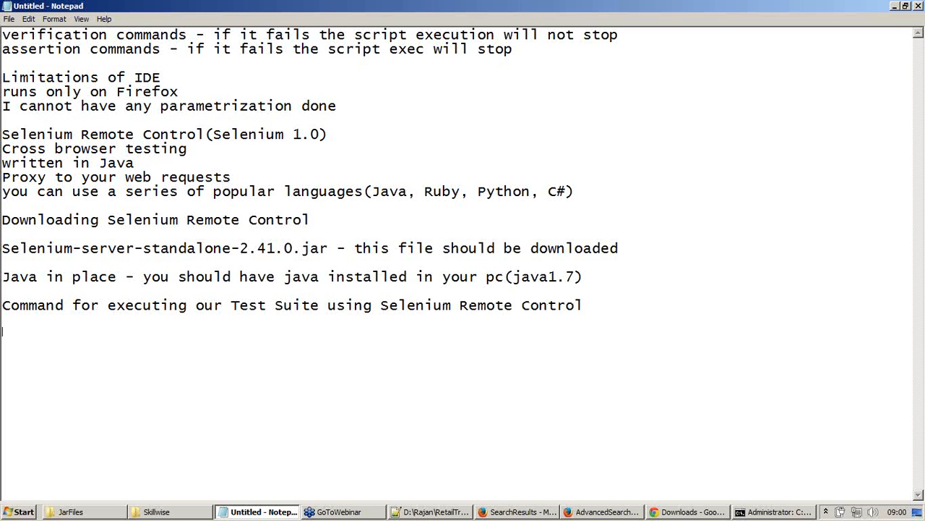
Add the line java -jar Selenium-server-standalone-2.41.0.jar below the heading and select it
type("j")
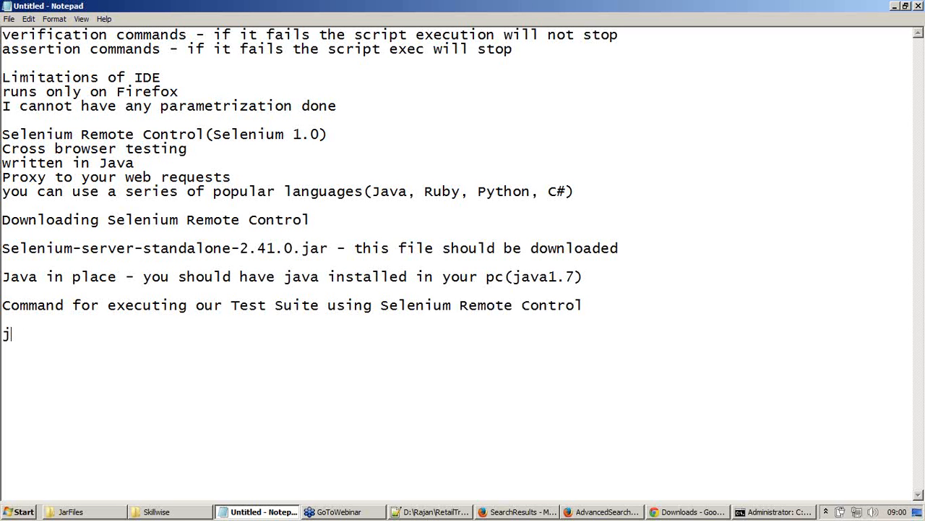
type("ava -jar")
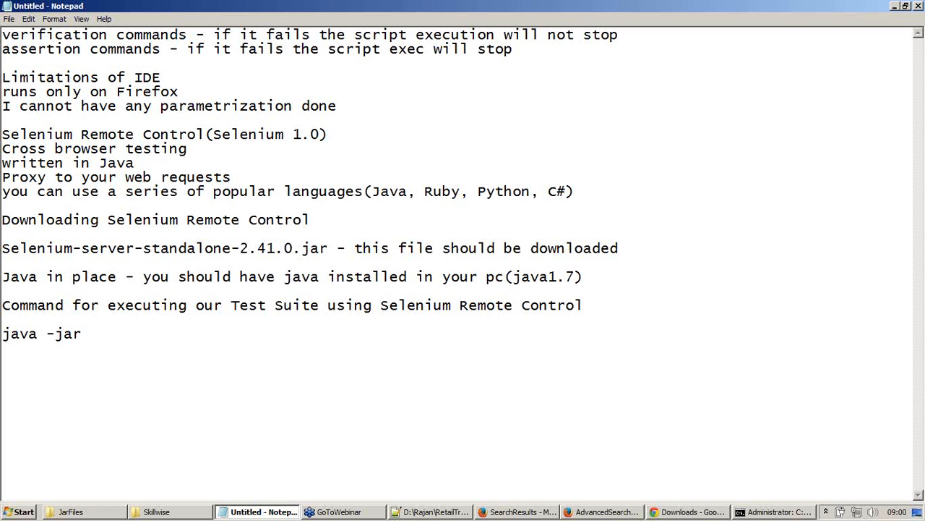
mouse_move(631, 388)
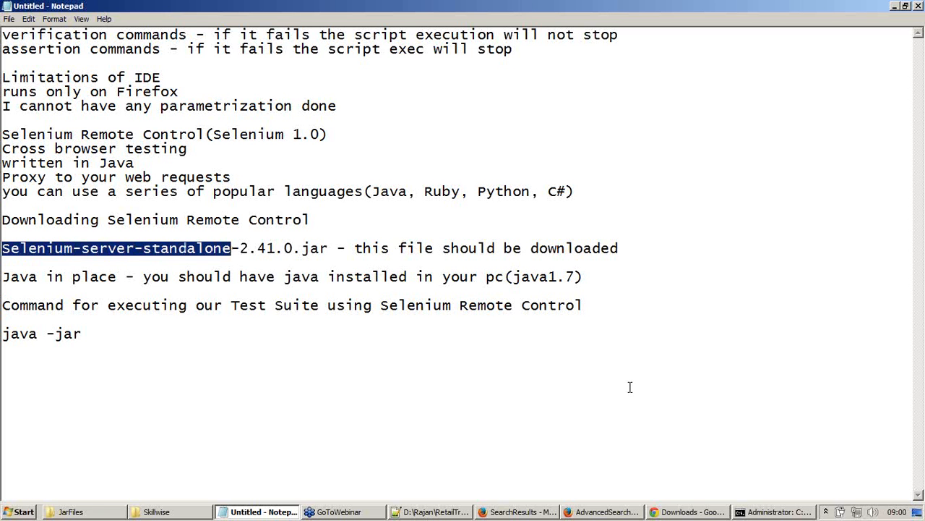
left_click(3, 306)
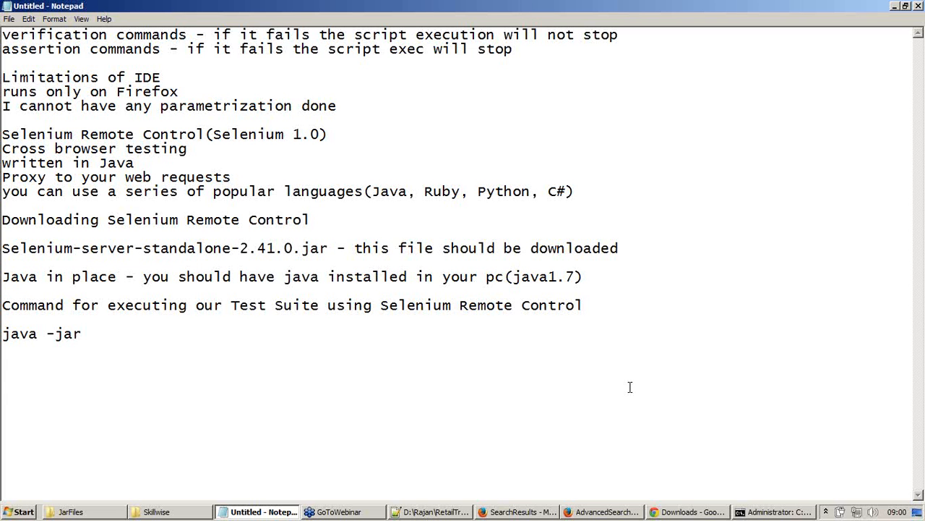
type("Selenium-server-standalone-2.41.0.jar")
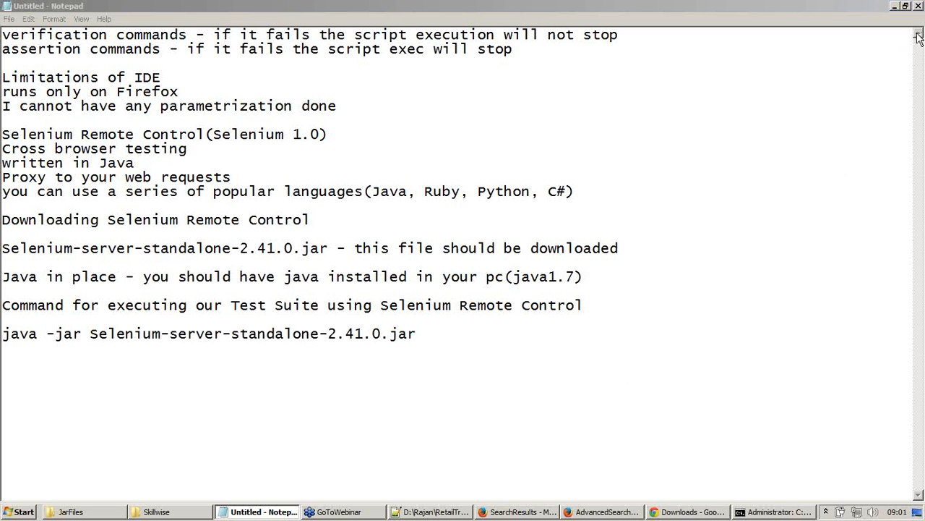
mouse_move(917, 258)
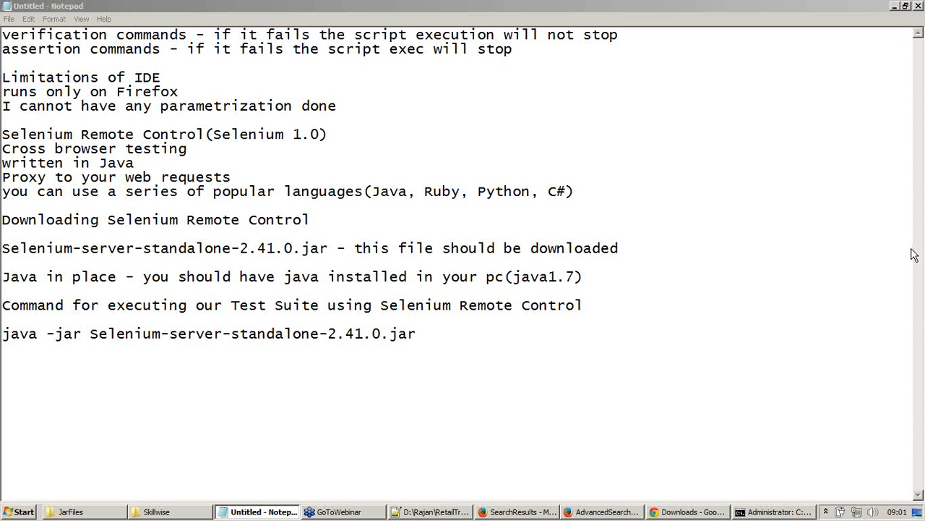
mouse_move(914, 266)
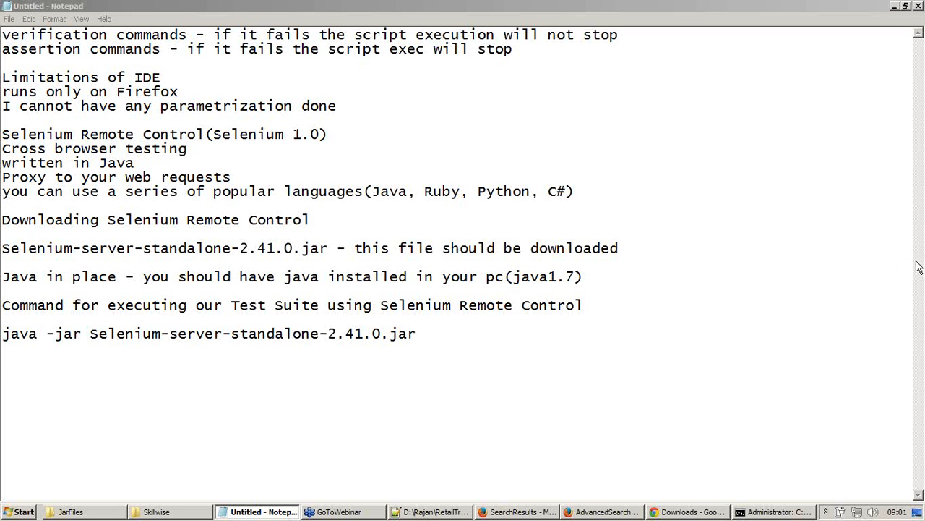
mouse_move(916, 282)
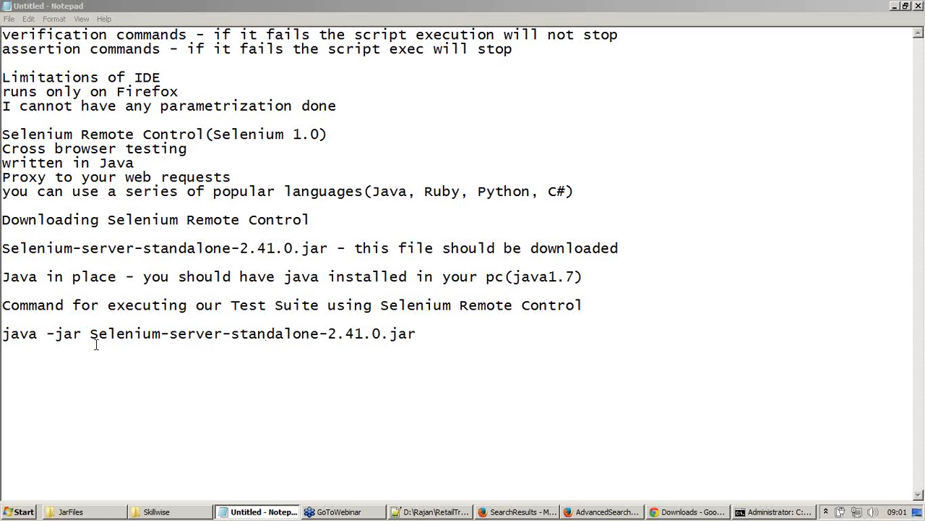
left_click_drag(3, 332, 387, 332)
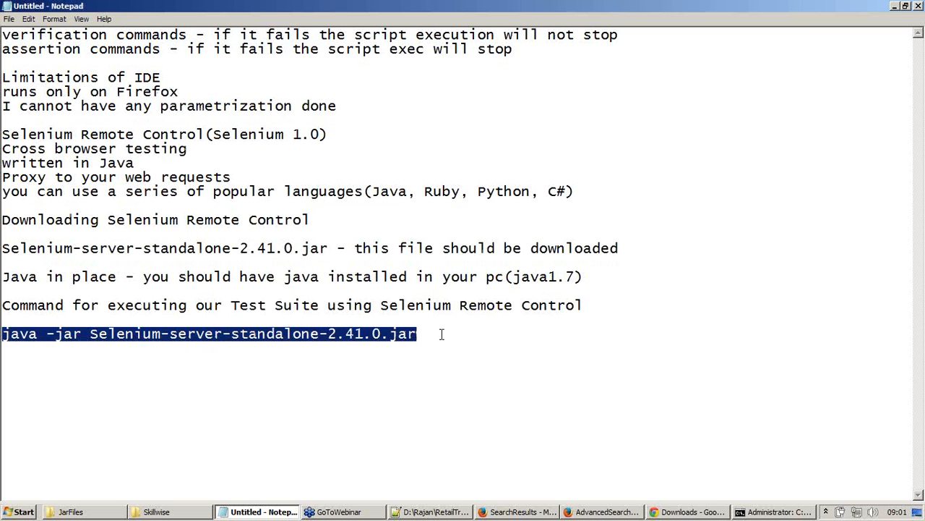
mouse_move(445, 333)
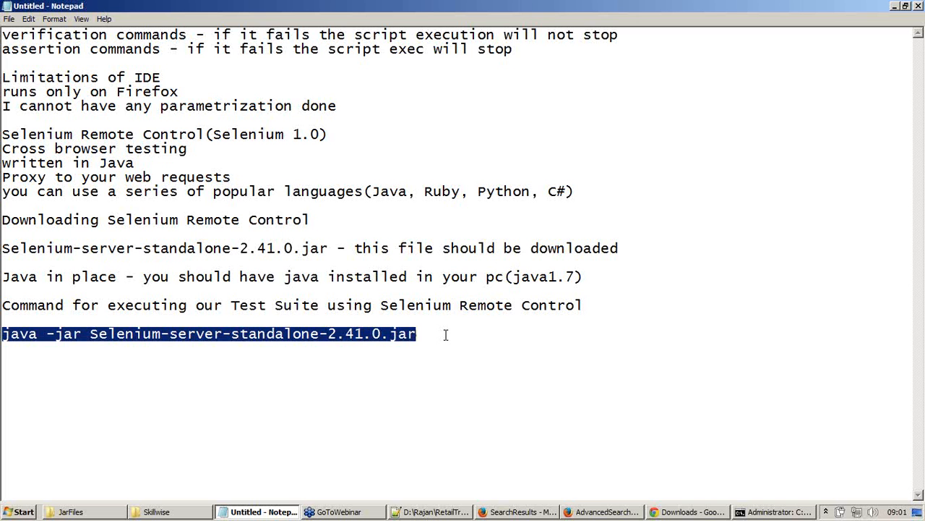
In the Command Prompt, start entering the java -jar selenium command at the JarFiles prompt
left_click(775, 512)
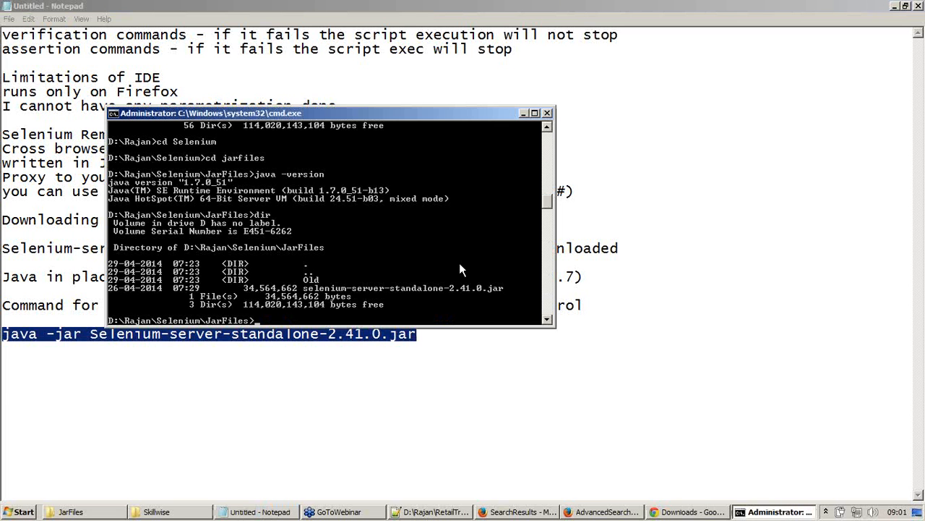
mouse_move(275, 225)
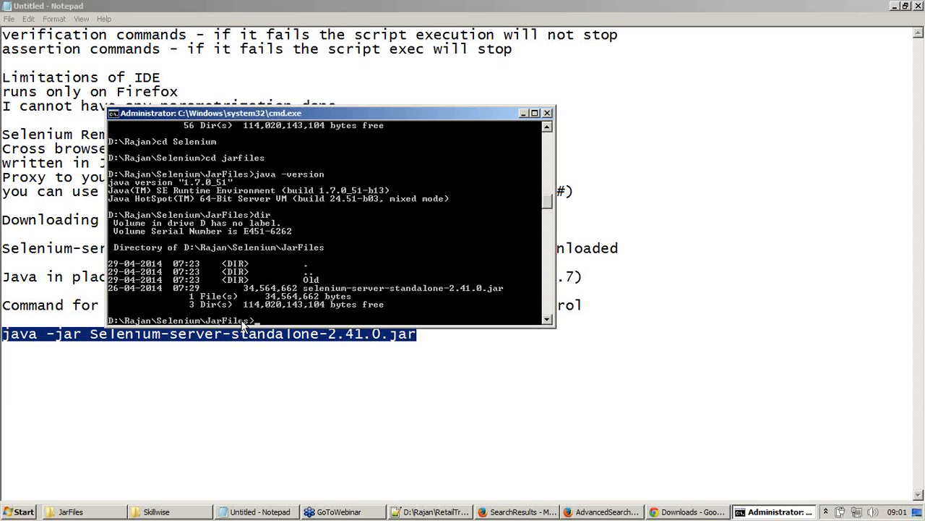
mouse_move(509, 299)
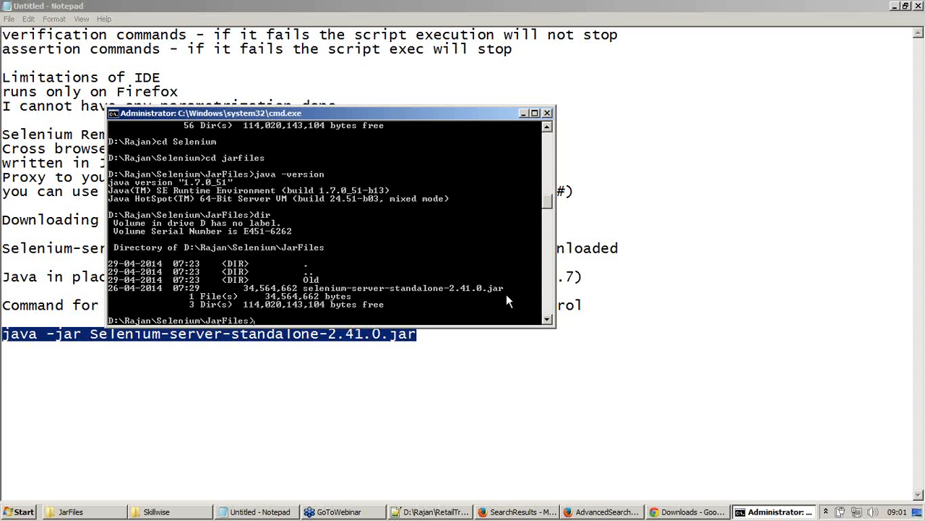
mouse_move(376, 300)
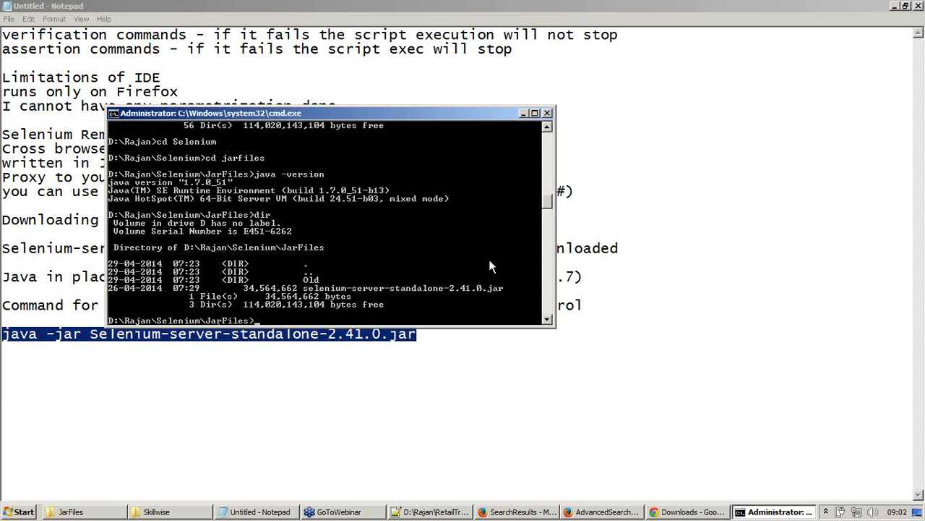
type("java -jar")
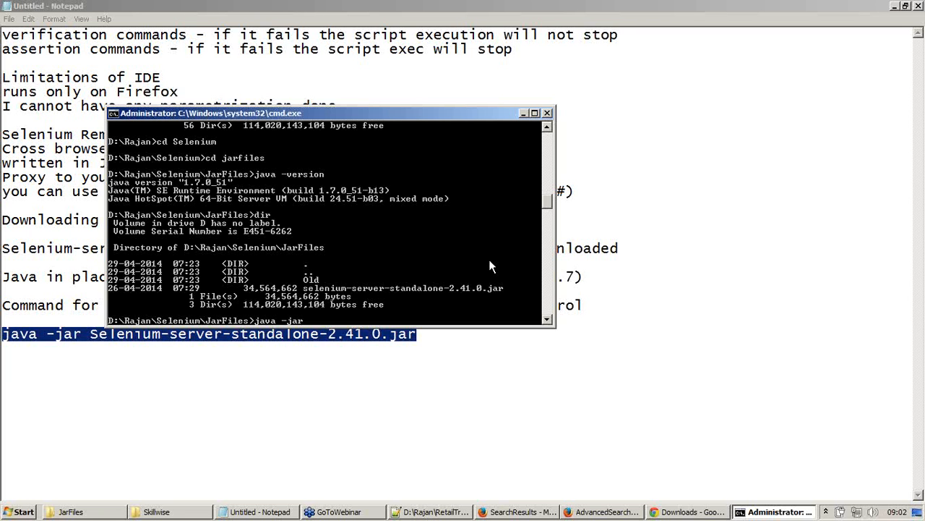
type("selenium-server-standalone-2.41.0.jar")
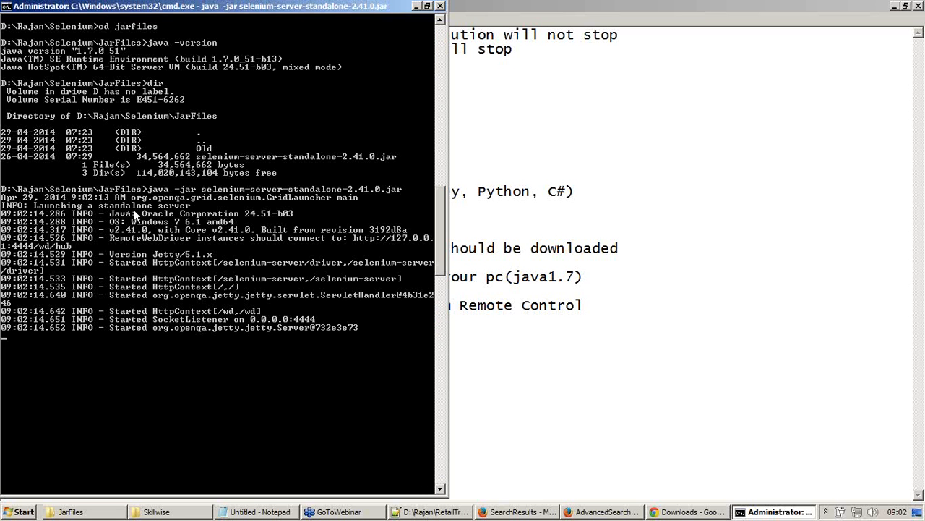
mouse_move(211, 214)
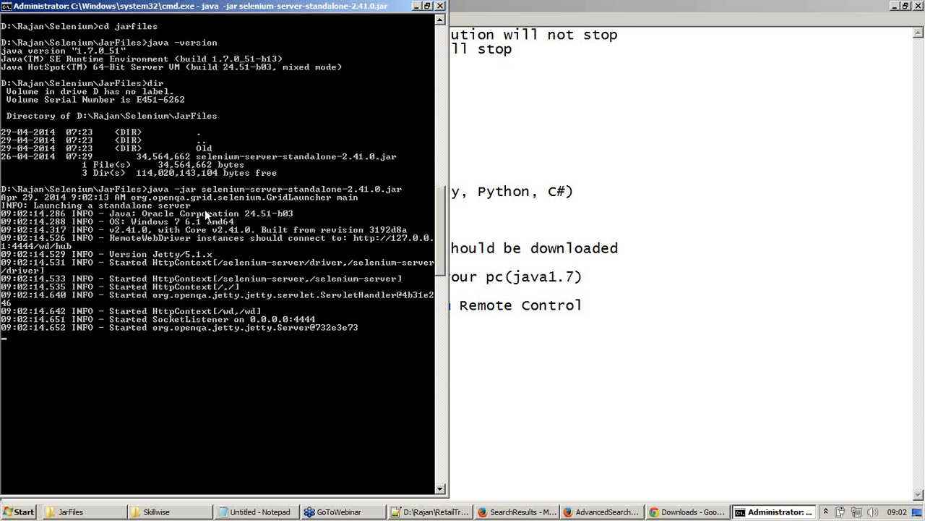
mouse_move(303, 330)
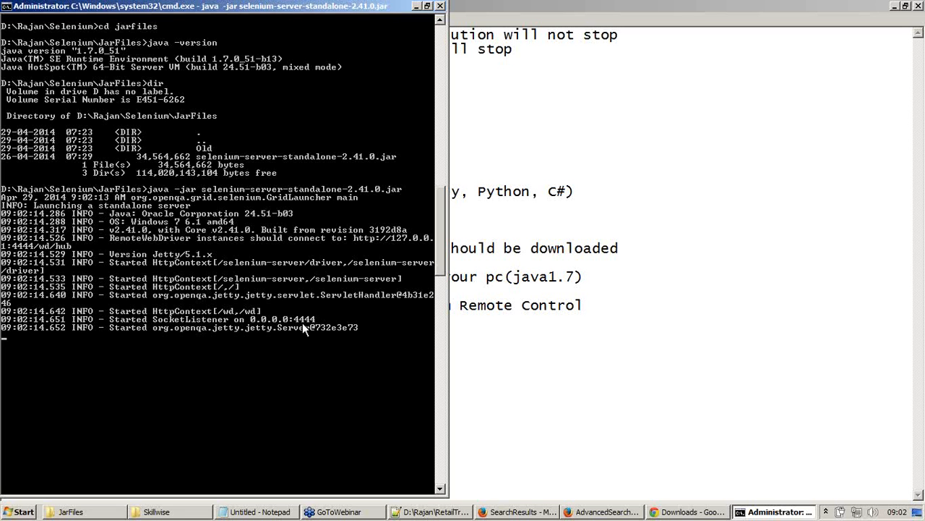
mouse_move(315, 331)
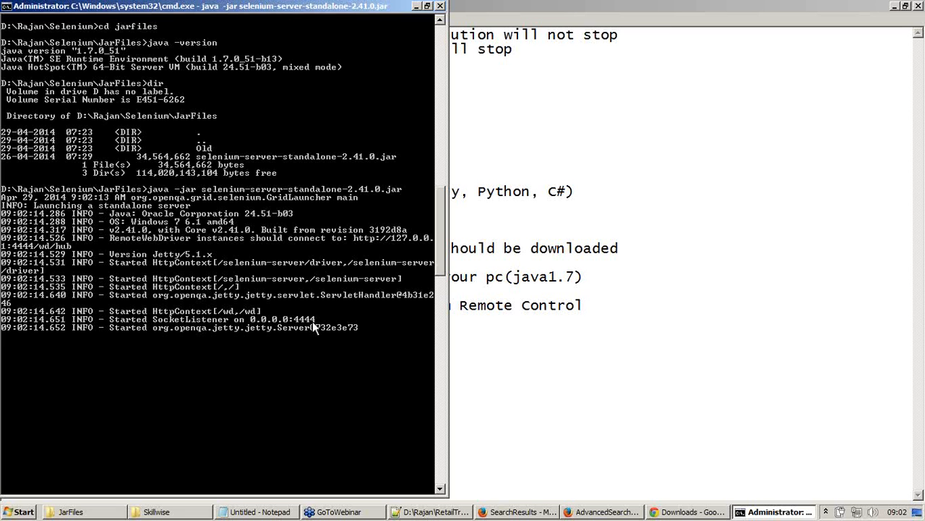
mouse_move(243, 334)
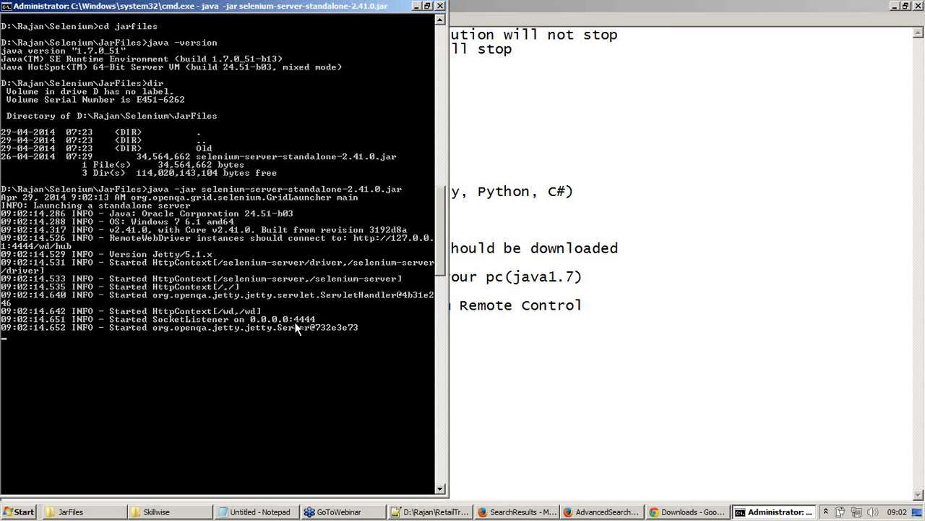
mouse_move(310, 325)
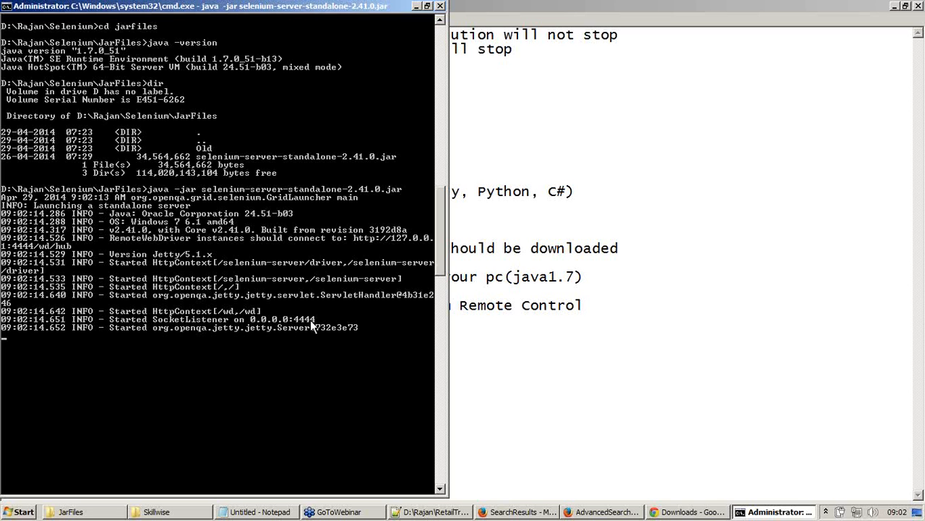
mouse_move(312, 330)
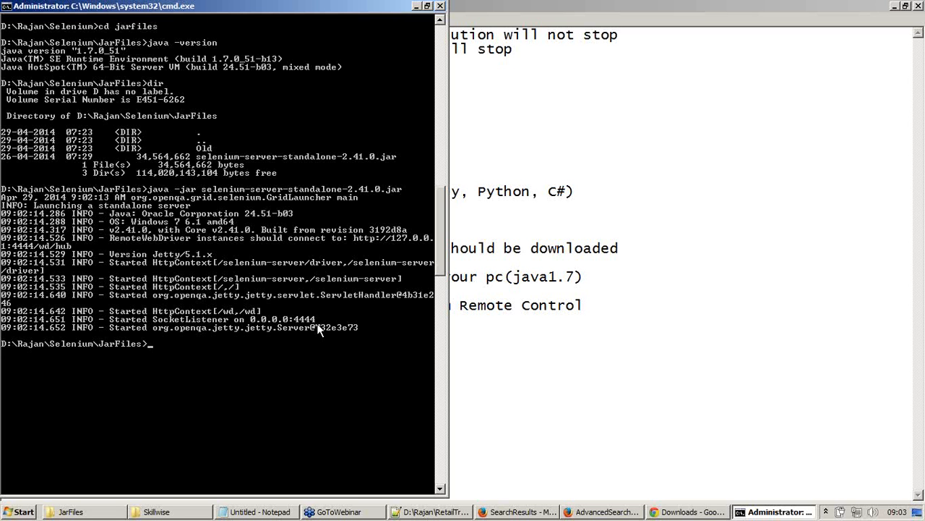
Append -htmlSuite "*firefox" to the jar command, then bring up the Skillwise test files folder
left_click(248, 512)
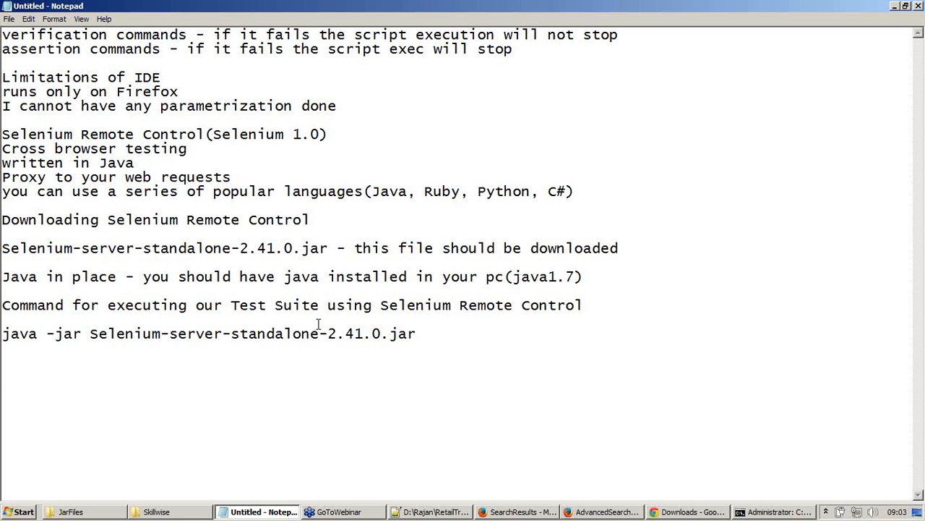
type("\" \"")
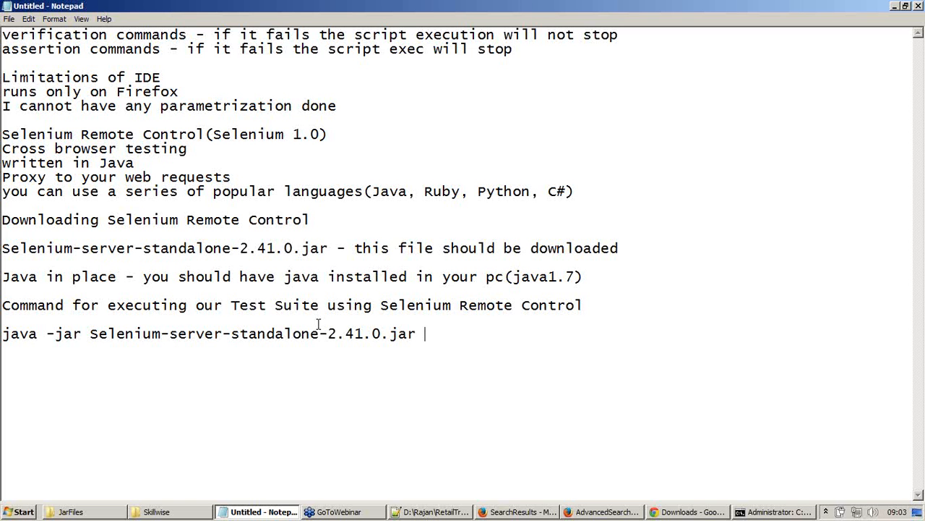
type("-htmlSu")
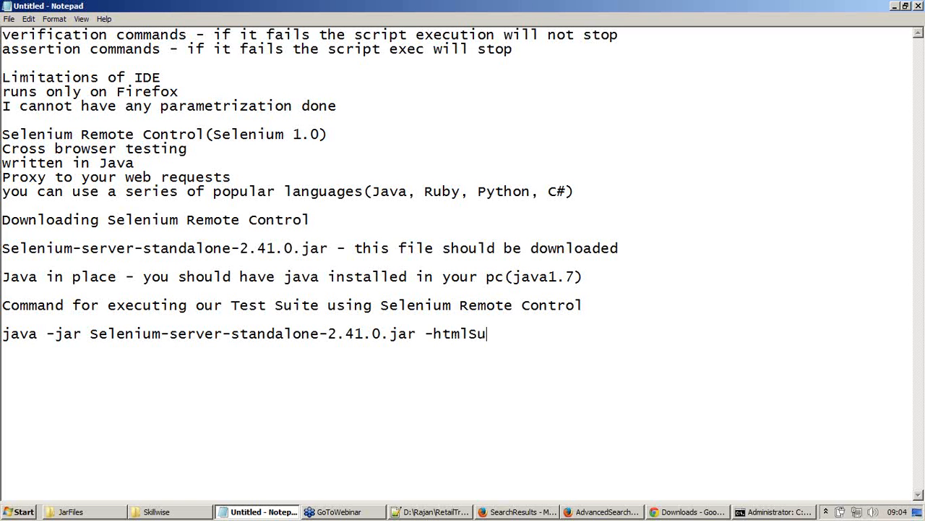
type("ite")
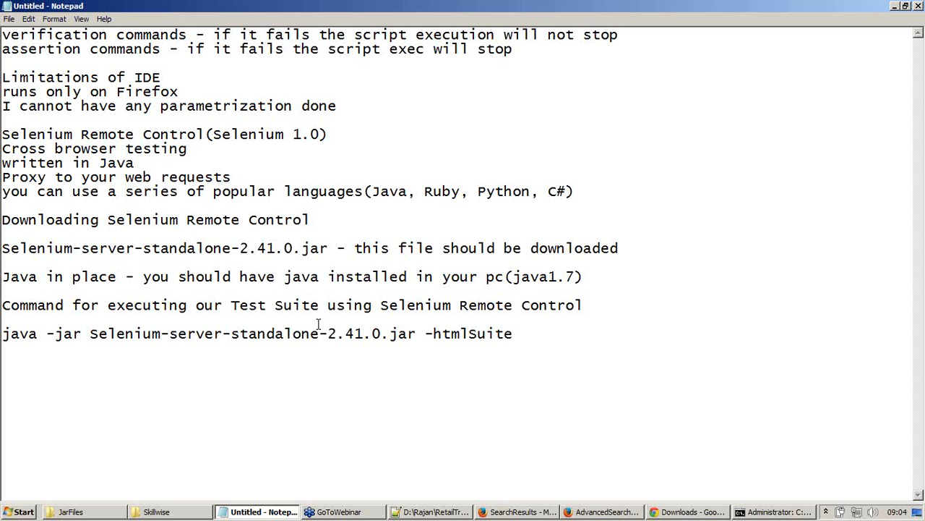
type("\"")
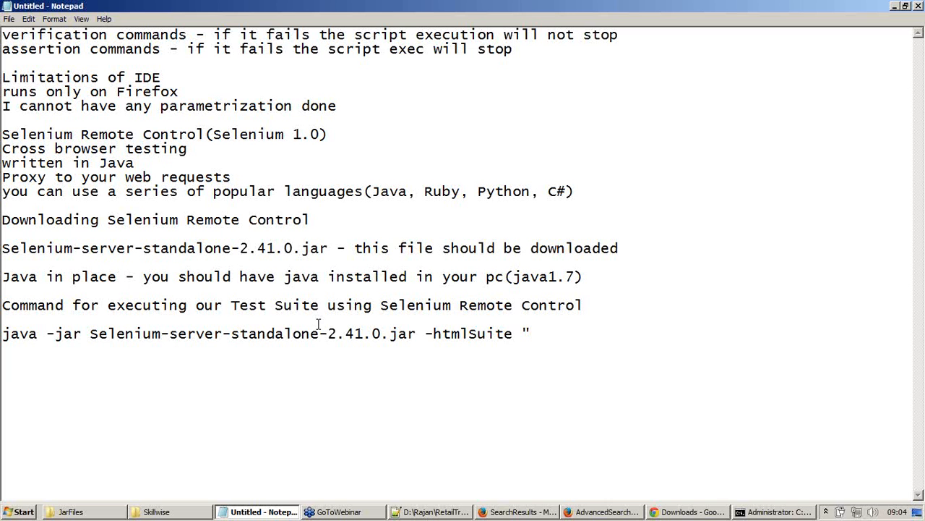
type("*fi")
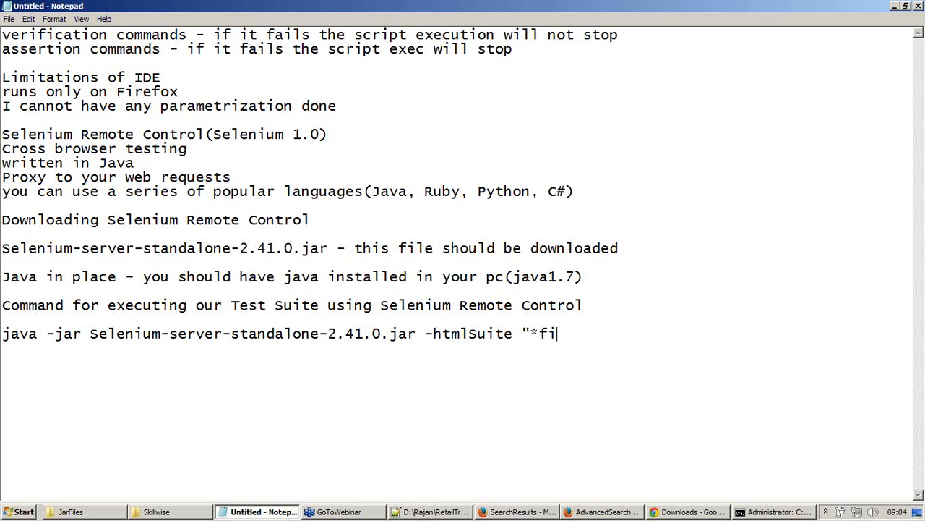
type("refox\"")
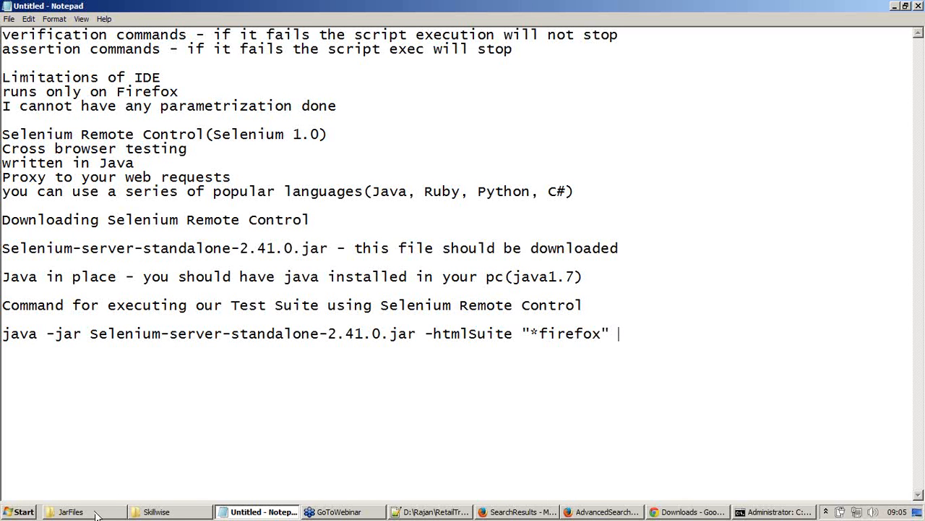
left_click(148, 512)
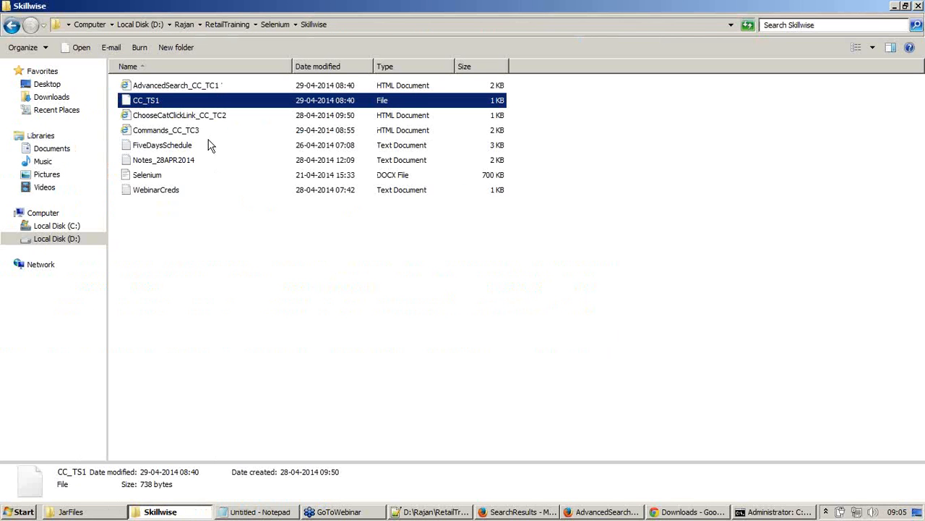
Open the CC_TS1 test suite file in Notepad++ to view its HTML source
right_click(145, 98)
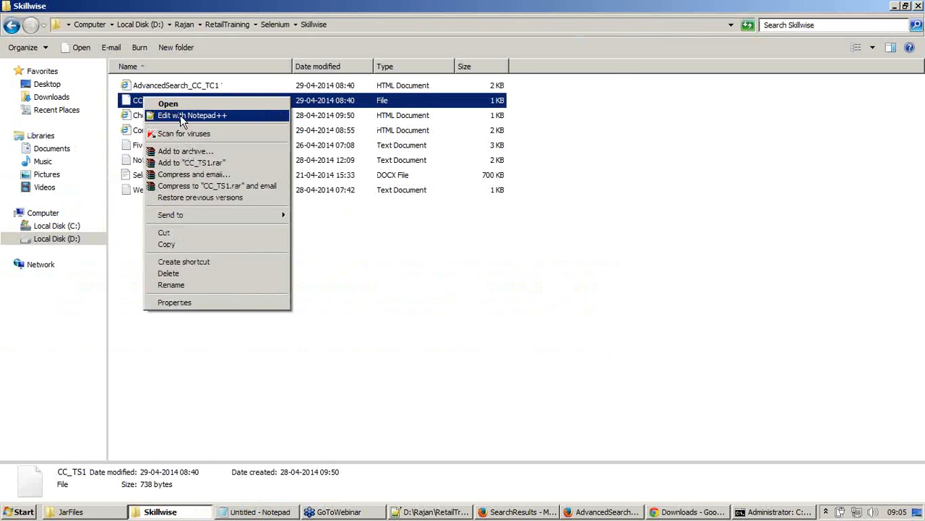
left_click(191, 115)
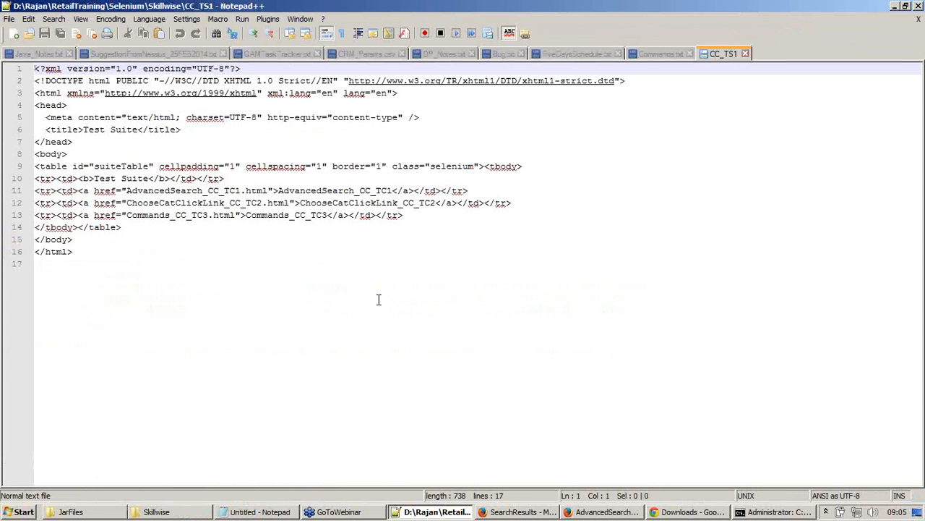
mouse_move(324, 297)
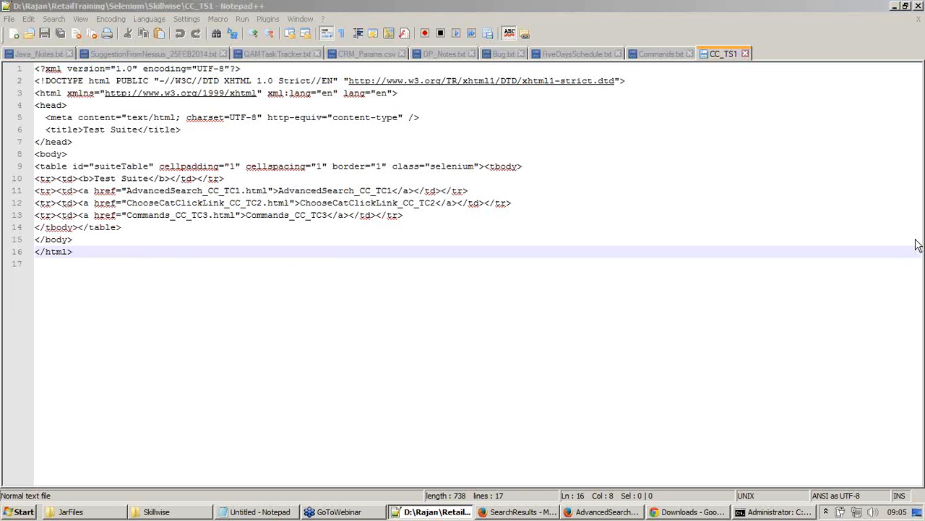
mouse_move(916, 271)
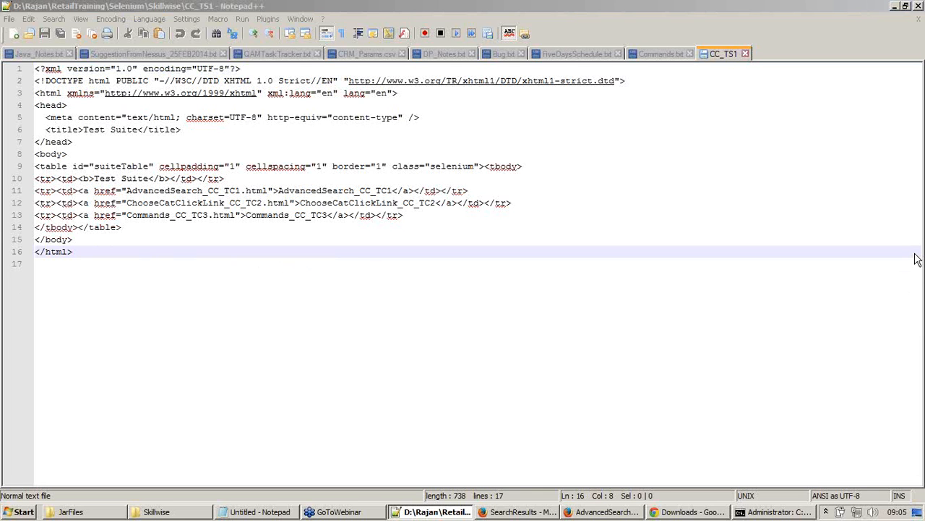
mouse_move(914, 288)
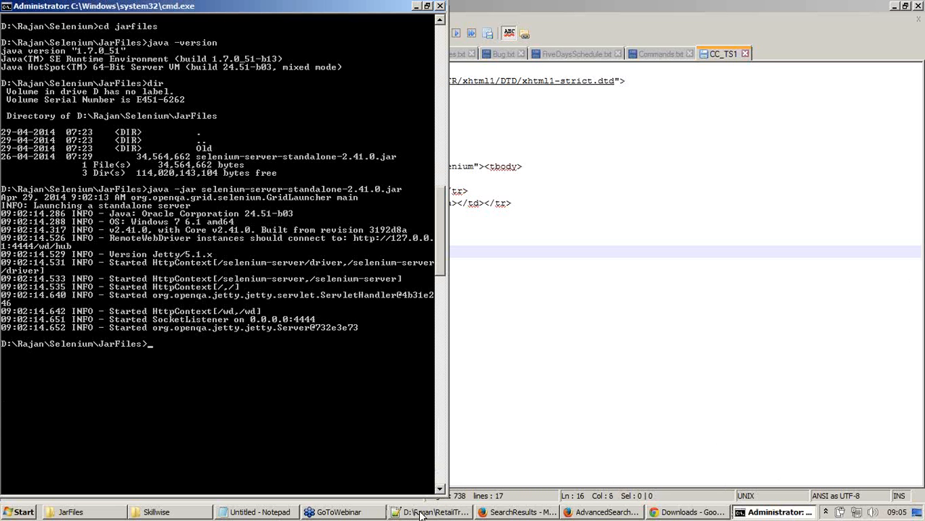
left_click(254, 512)
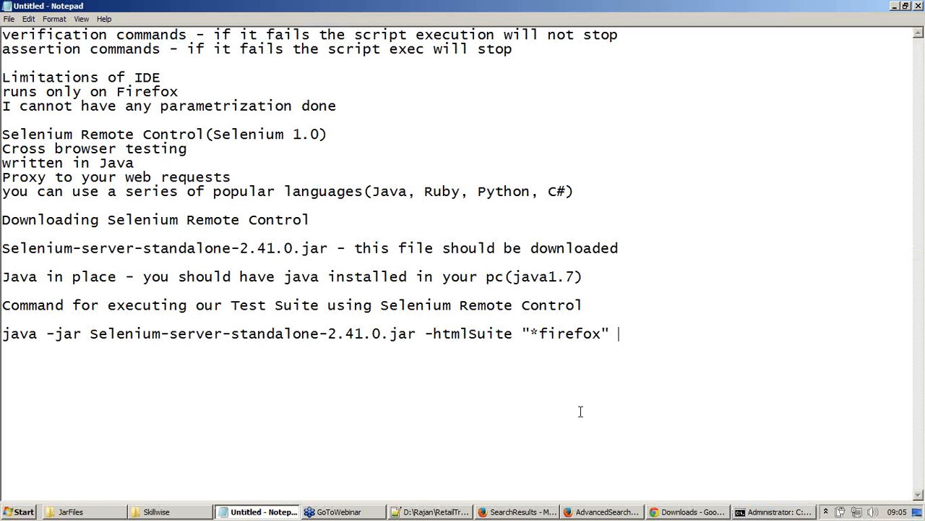
mouse_move(919, 280)
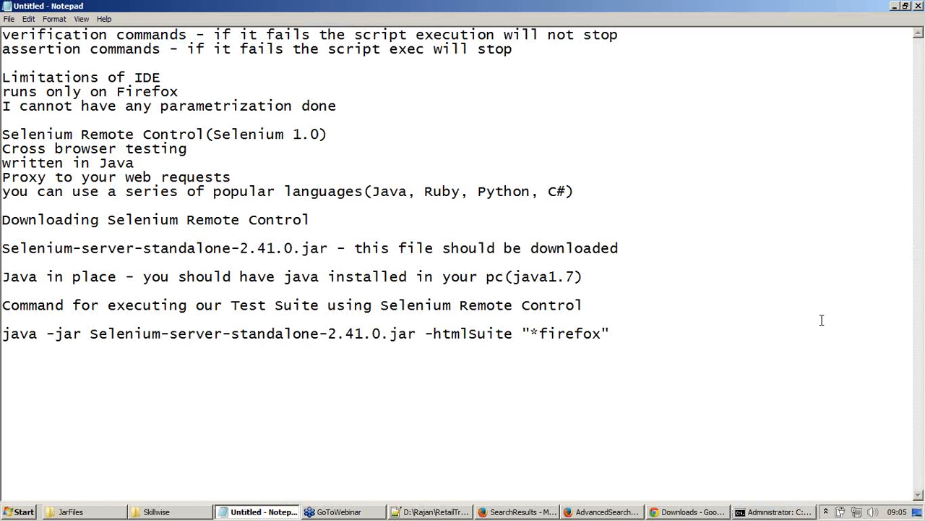
mouse_move(621, 347)
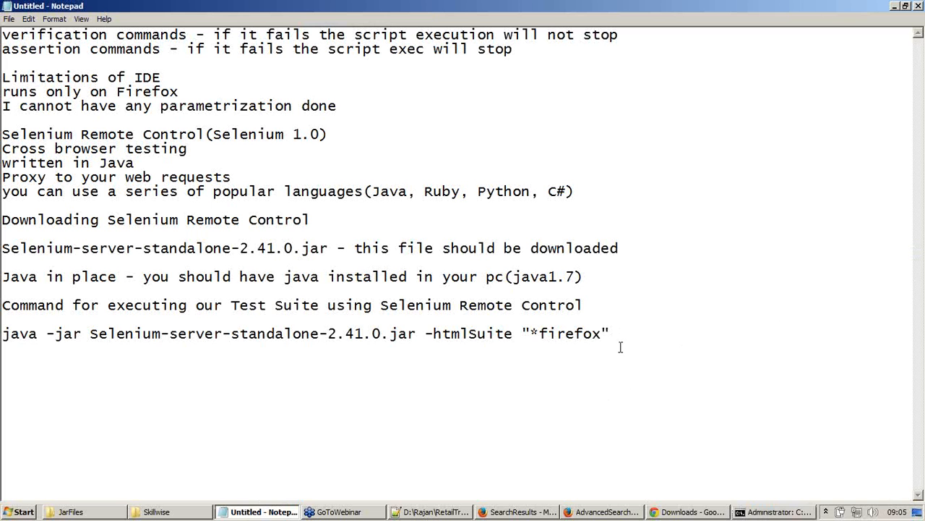
left_click(93, 348)
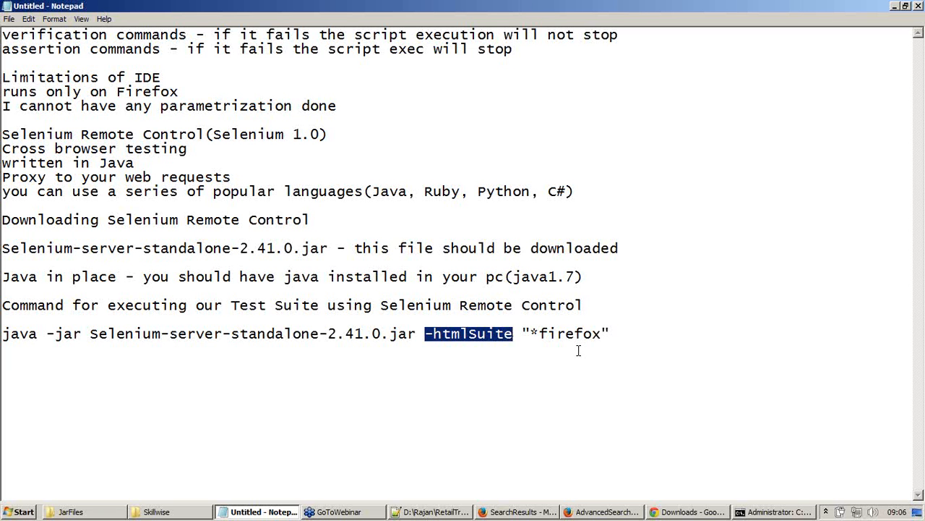
double_click(571, 333)
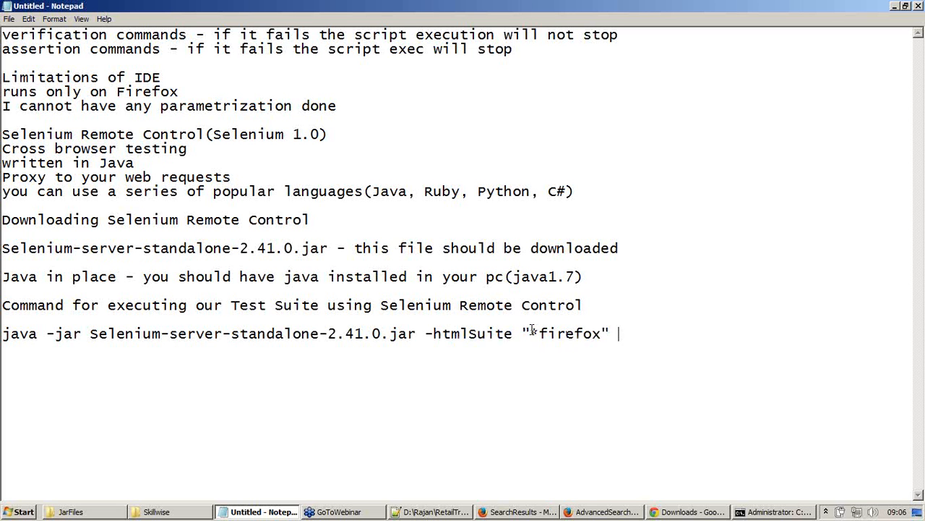
mouse_move(537, 340)
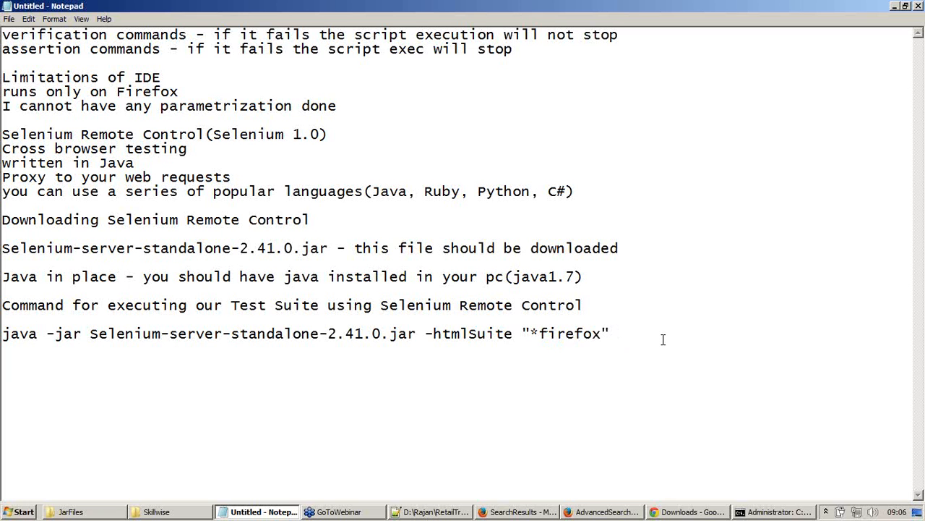
type("h")
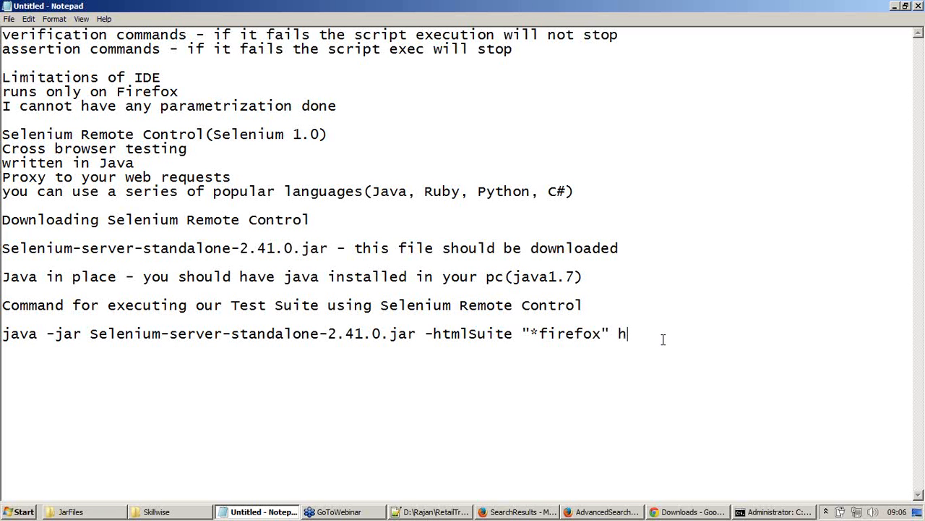
type("ttp:")
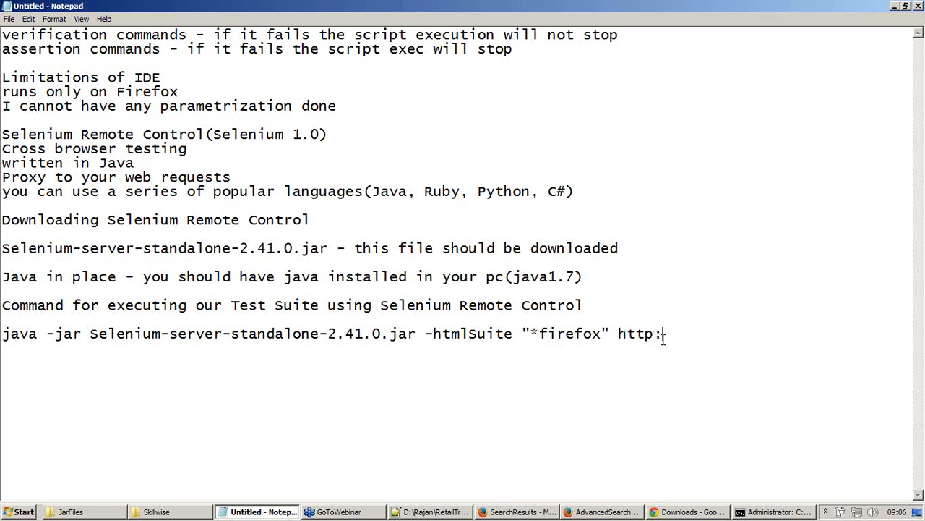
type("//exampl")
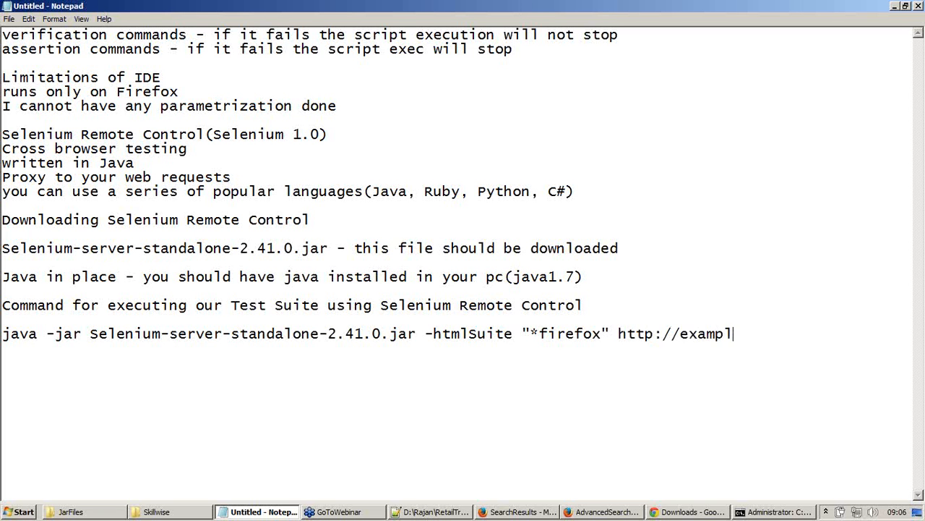
type("es.codec")
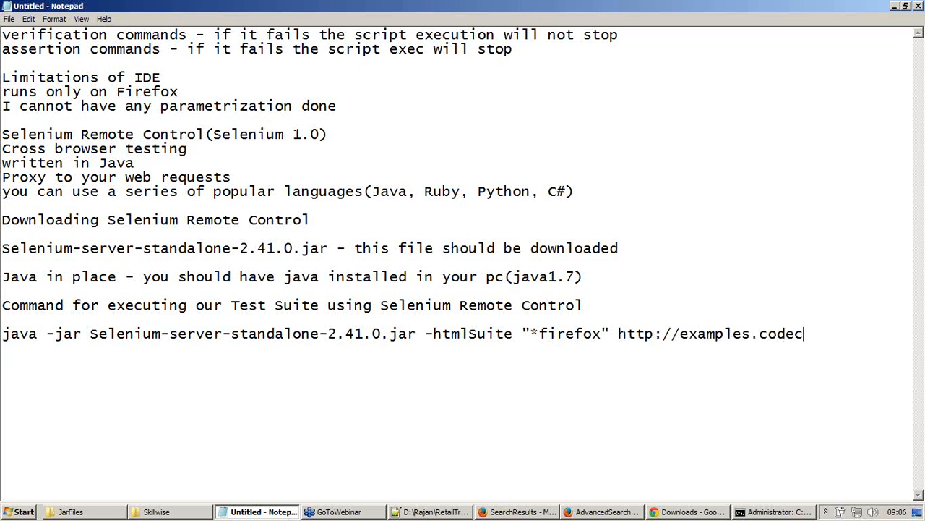
type("h")
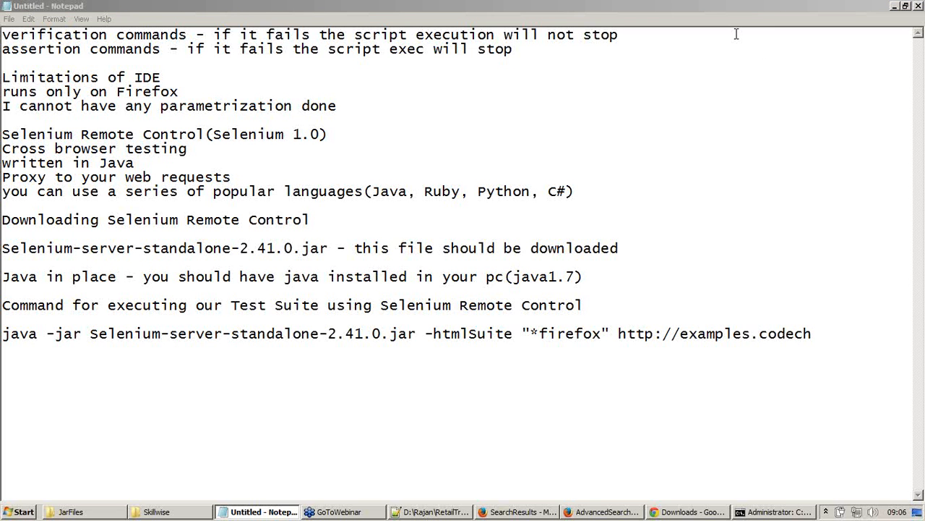
mouse_move(916, 35)
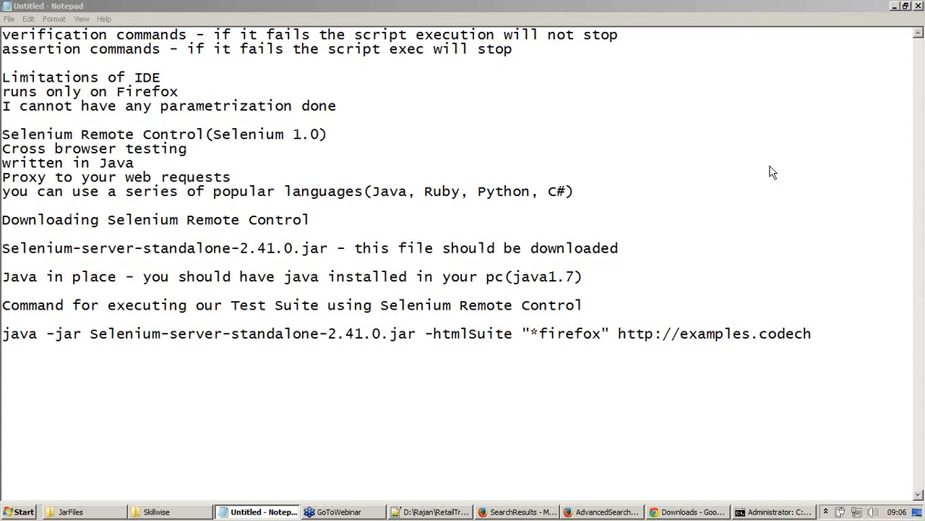
mouse_move(688, 135)
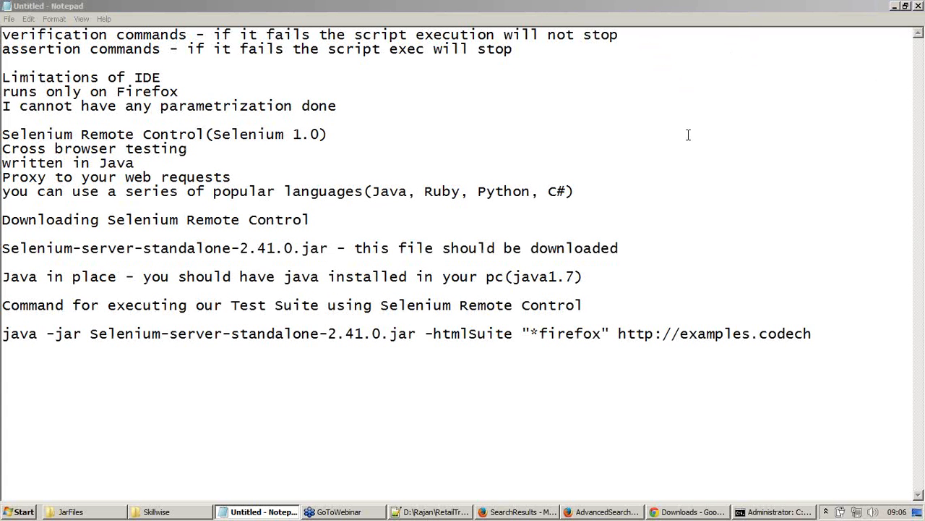
mouse_move(631, 176)
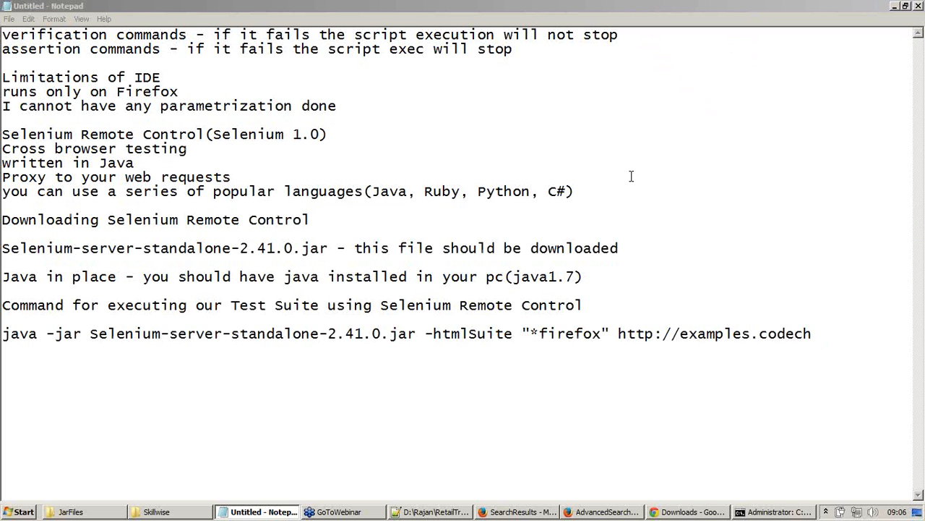
mouse_move(741, 231)
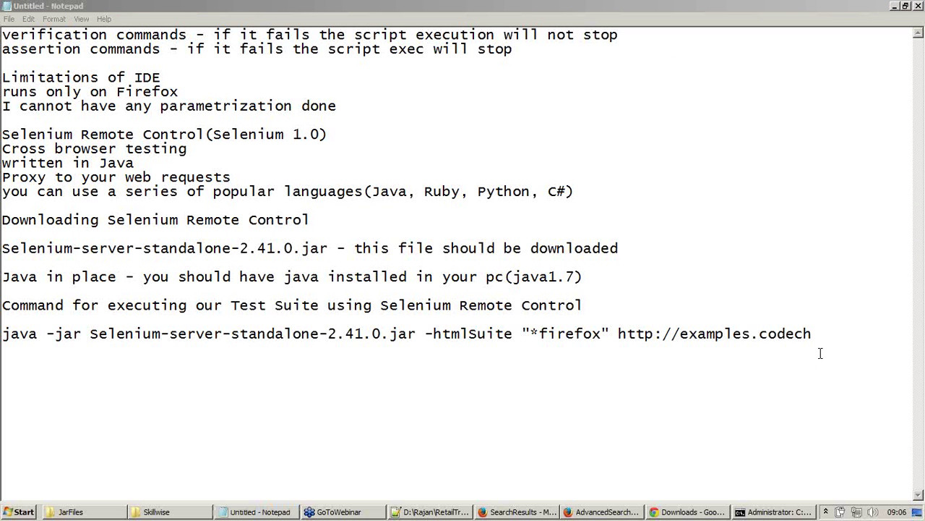
type("arge.c")
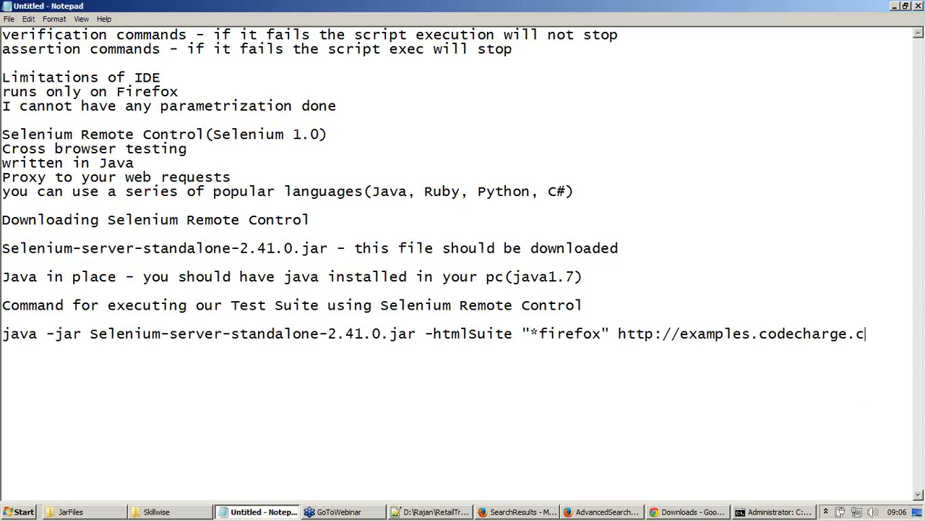
type("om")
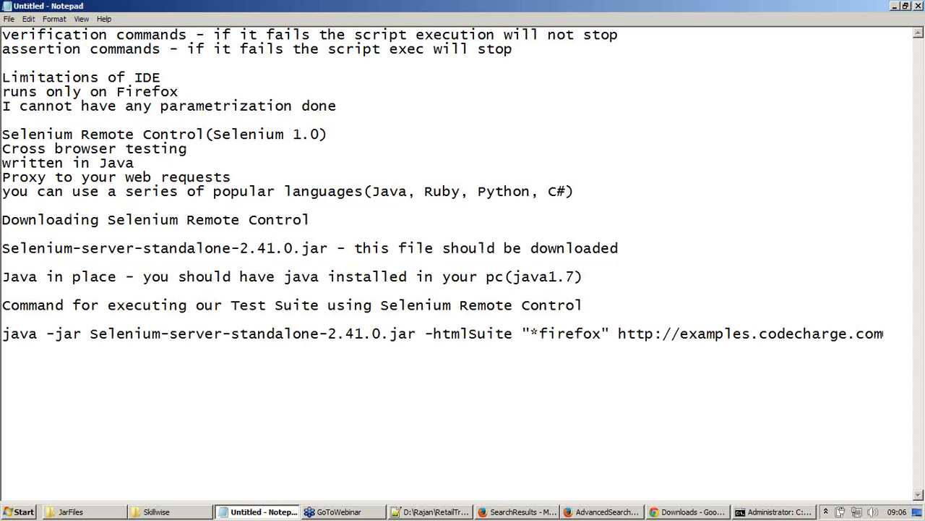
key("alt+tab")
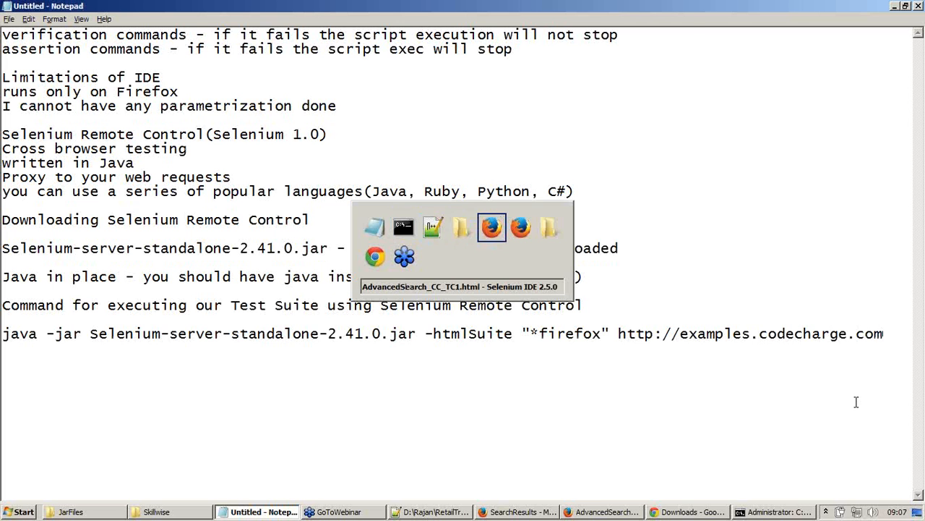
left_click(494, 228)
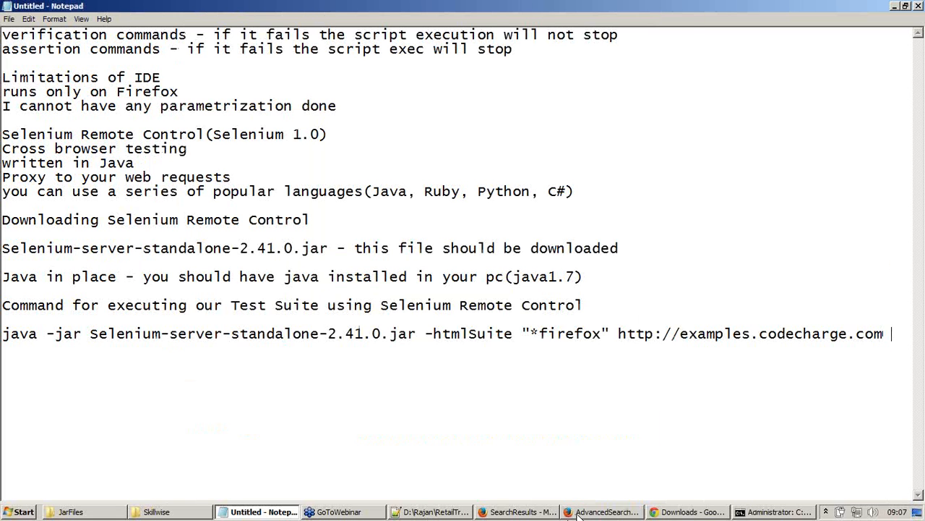
left_click(605, 512)
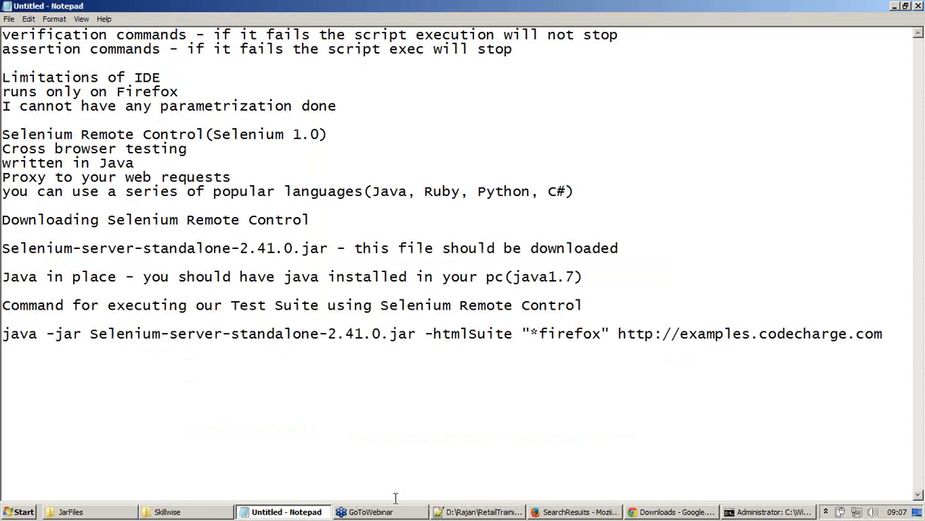
Rename CC_TS1 in the Skillwise folder to CC_TS1.html
left_click(485, 512)
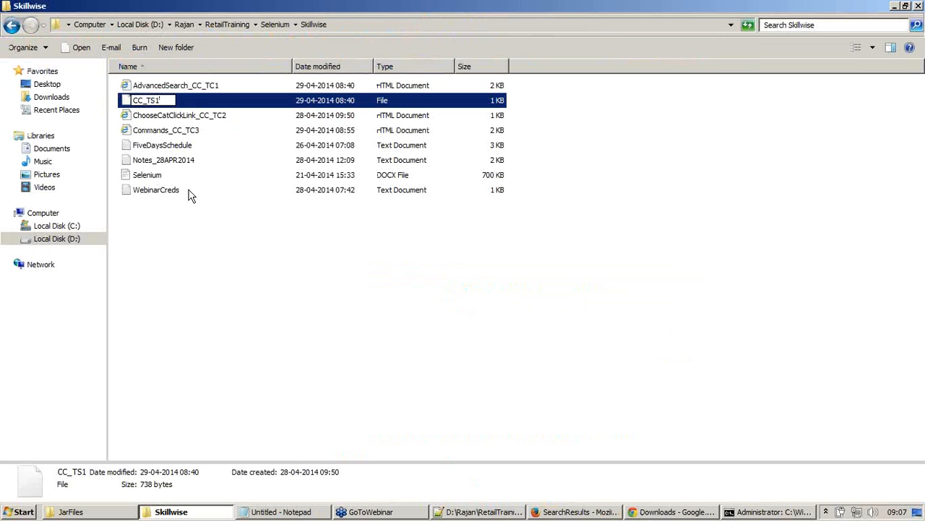
type(".html")
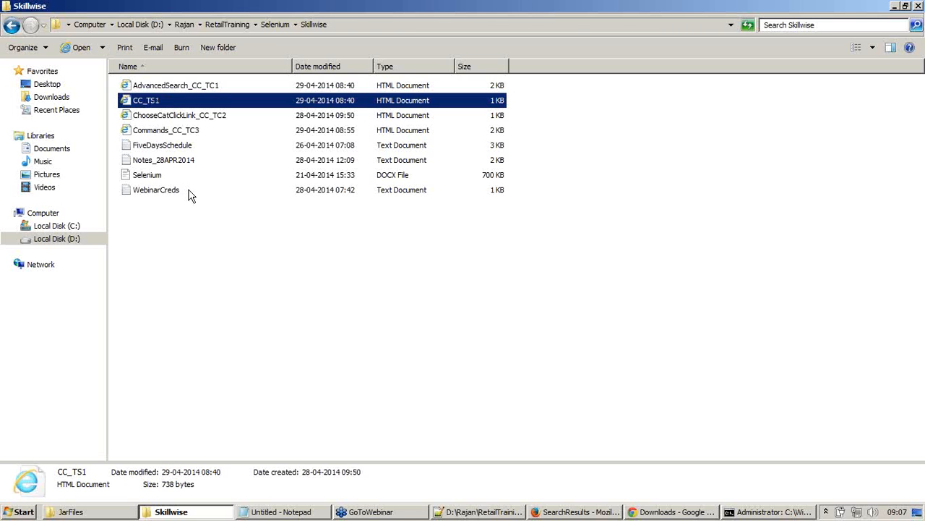
mouse_move(150, 98)
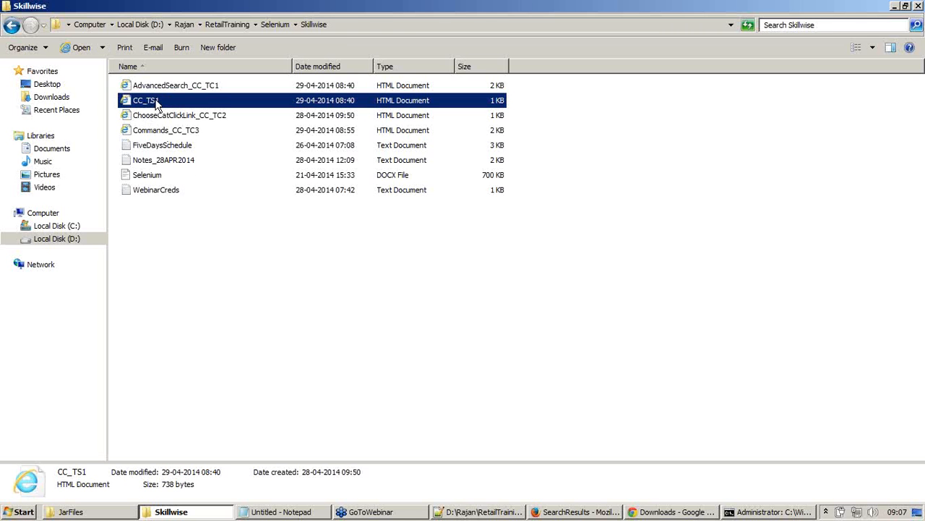
Open CC_TS1.html in Internet Explorer, view the AdvancedSearch_CC_TC1 case, and go back to the suite
double_click(144, 100)
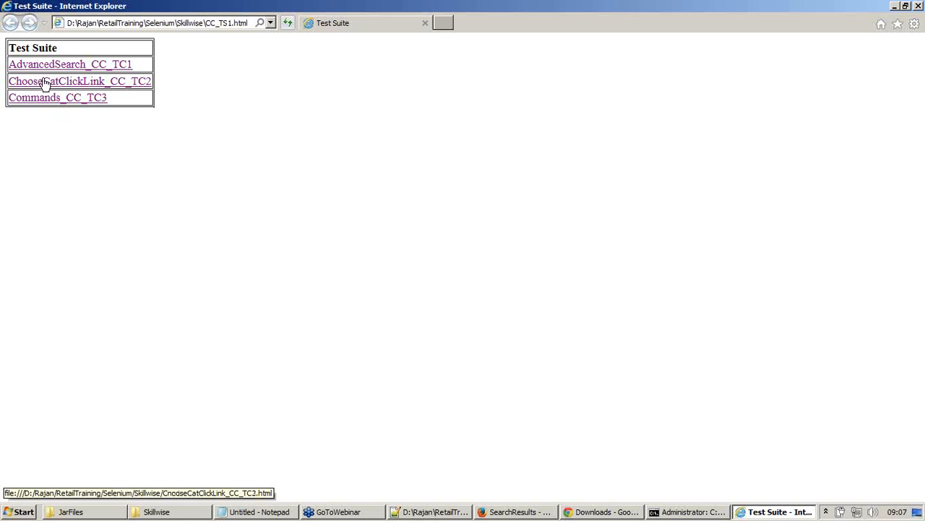
mouse_move(249, 81)
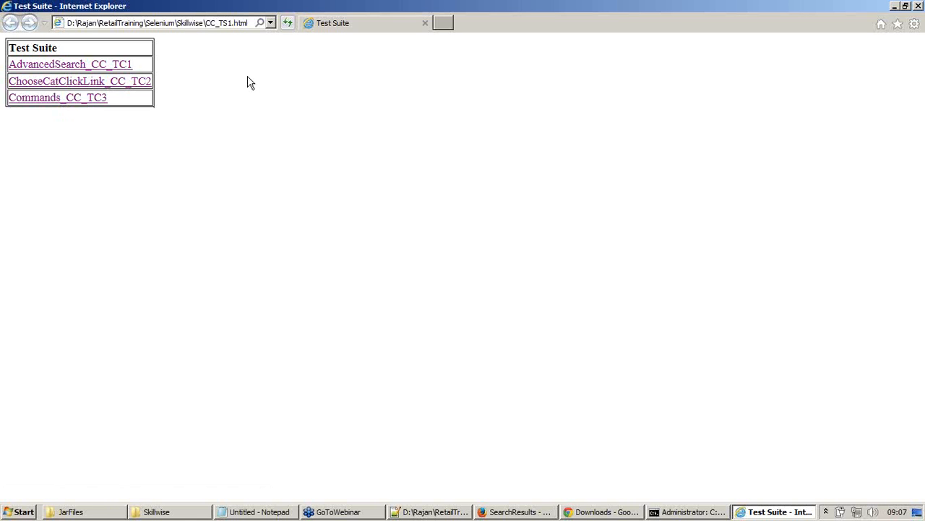
mouse_move(232, 34)
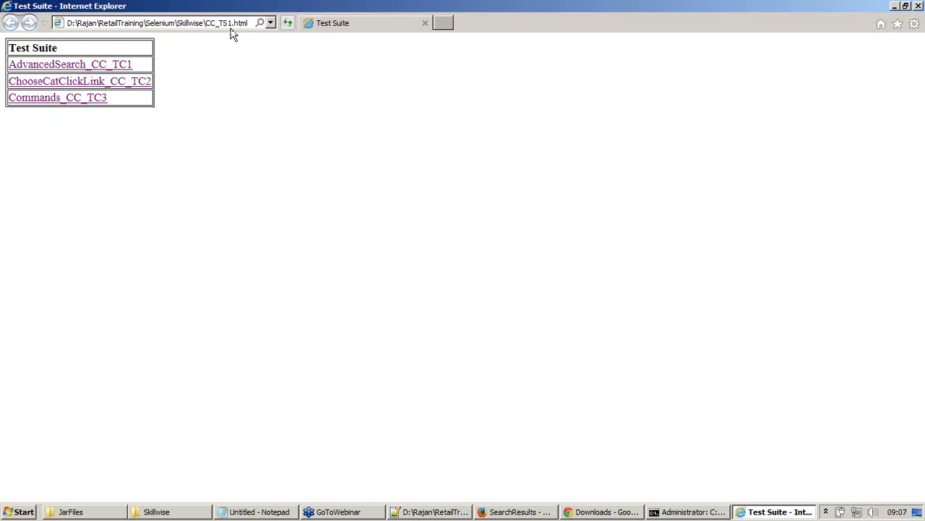
mouse_move(855, 202)
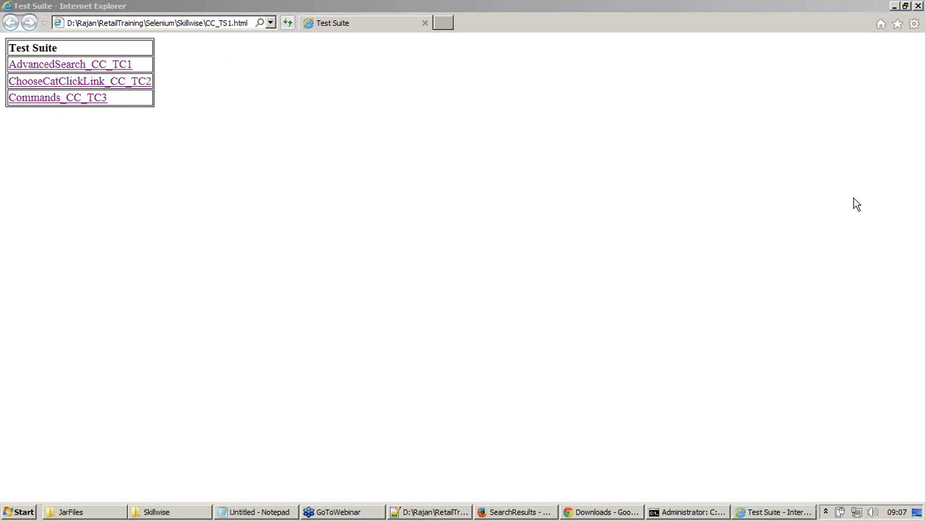
mouse_move(310, 258)
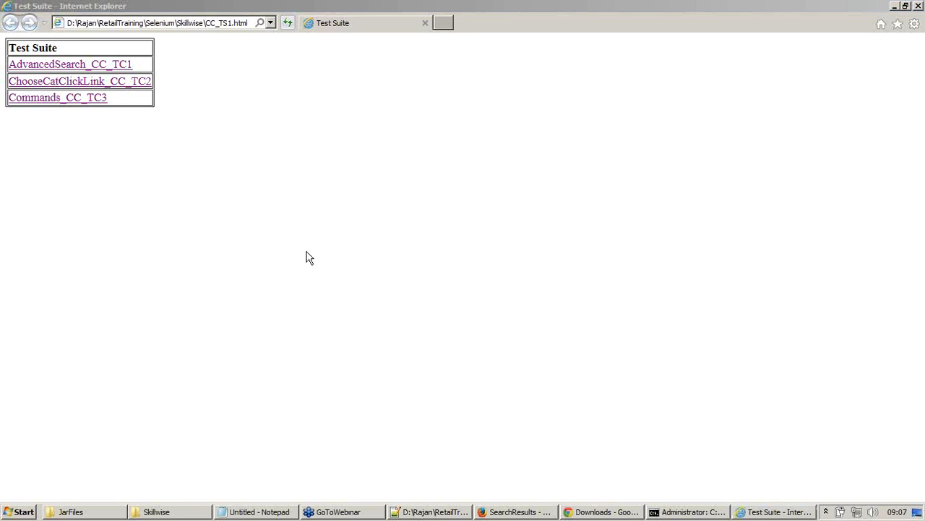
mouse_move(431, 272)
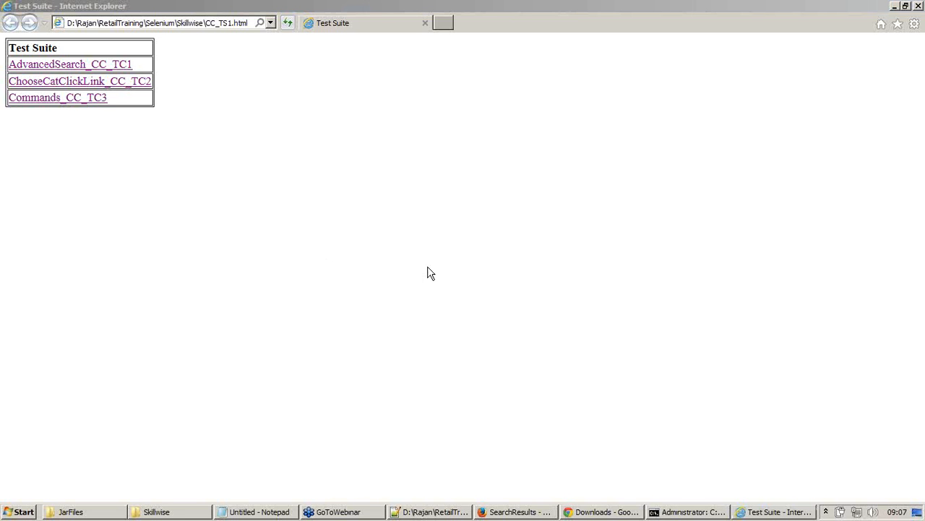
mouse_move(331, 267)
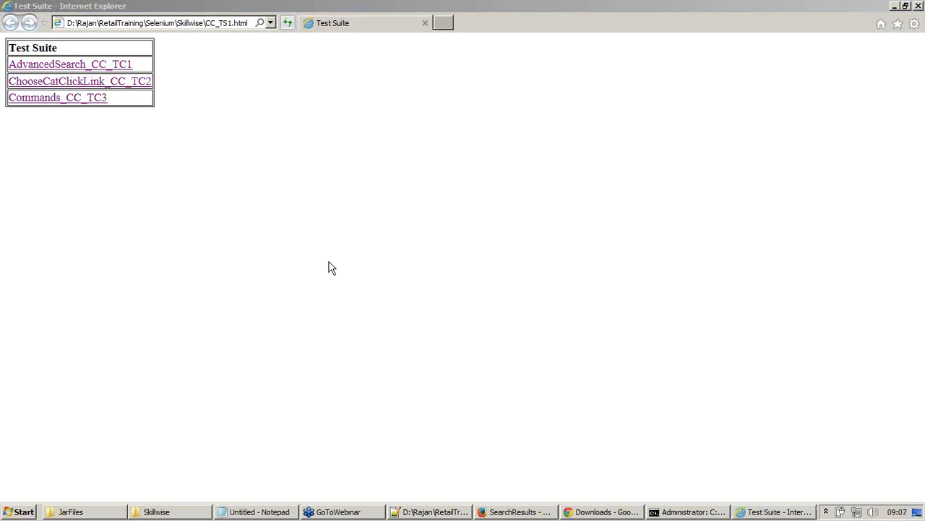
mouse_move(220, 107)
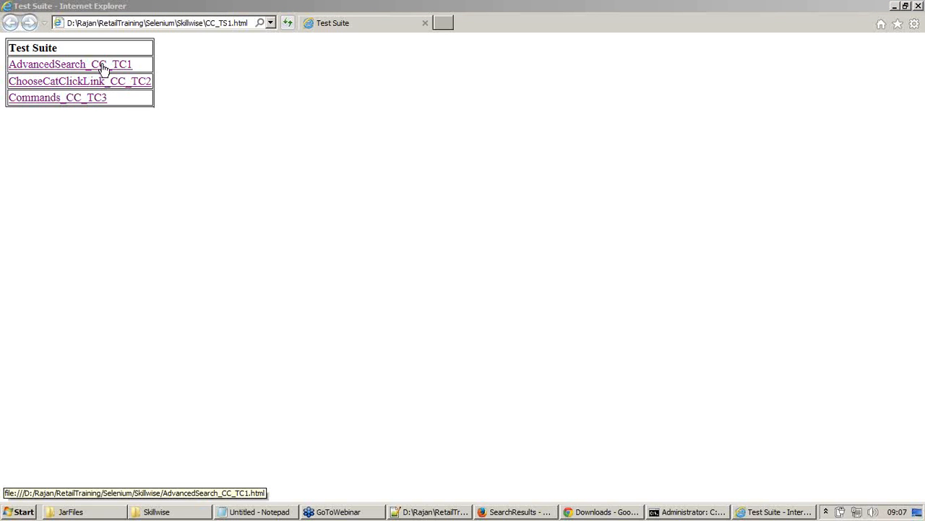
mouse_move(93, 81)
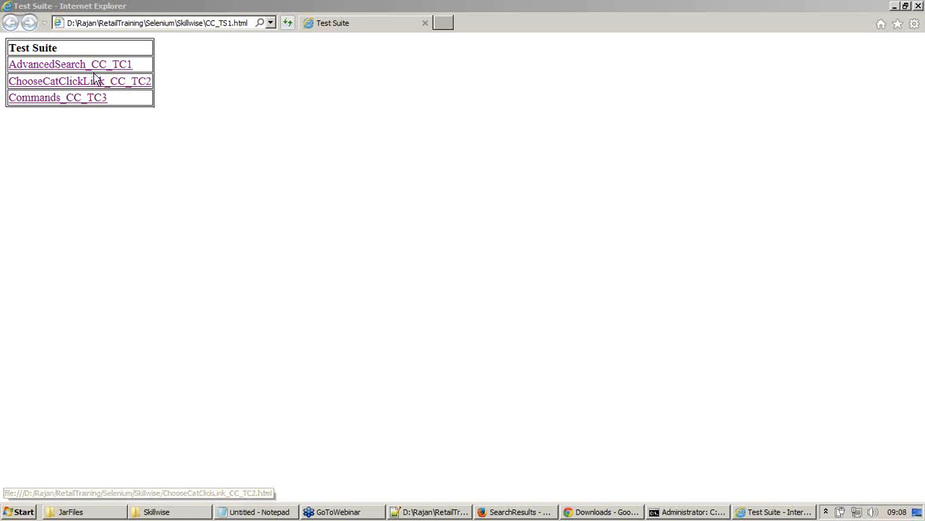
mouse_move(263, 128)
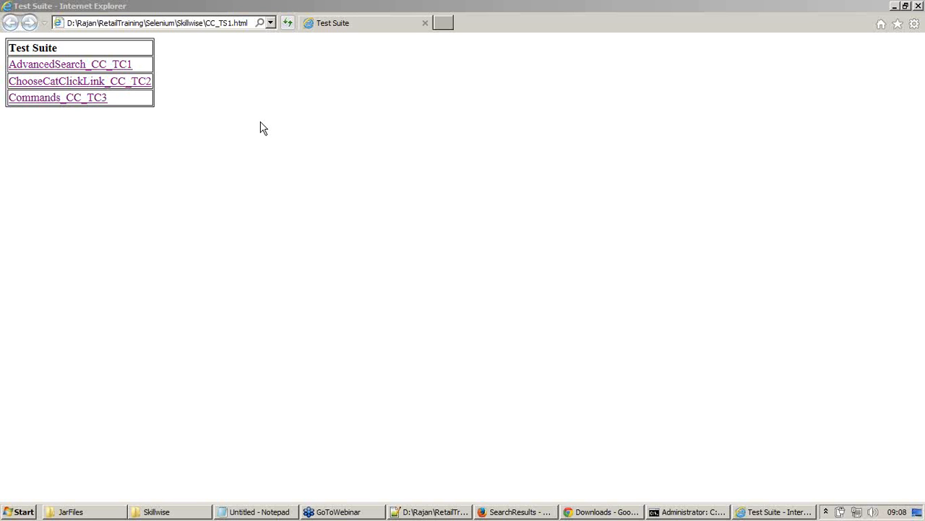
left_click(70, 64)
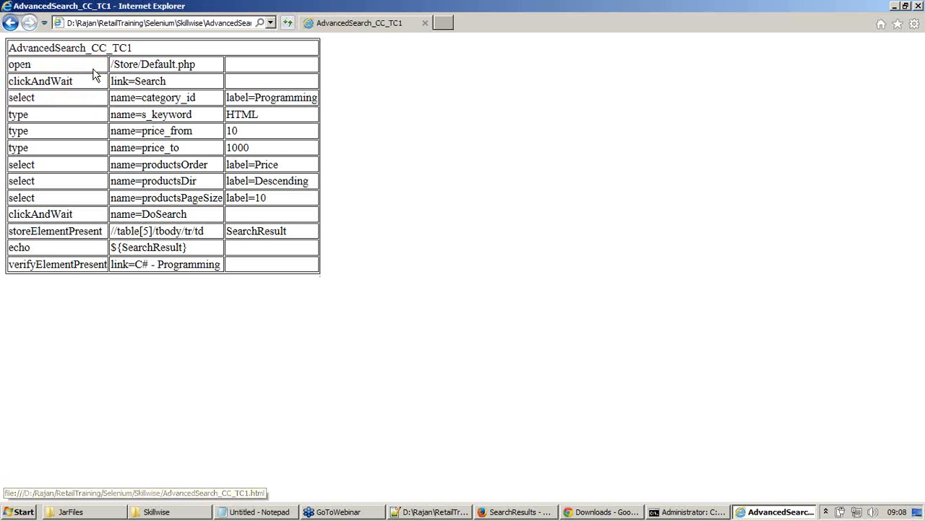
left_click(12, 38)
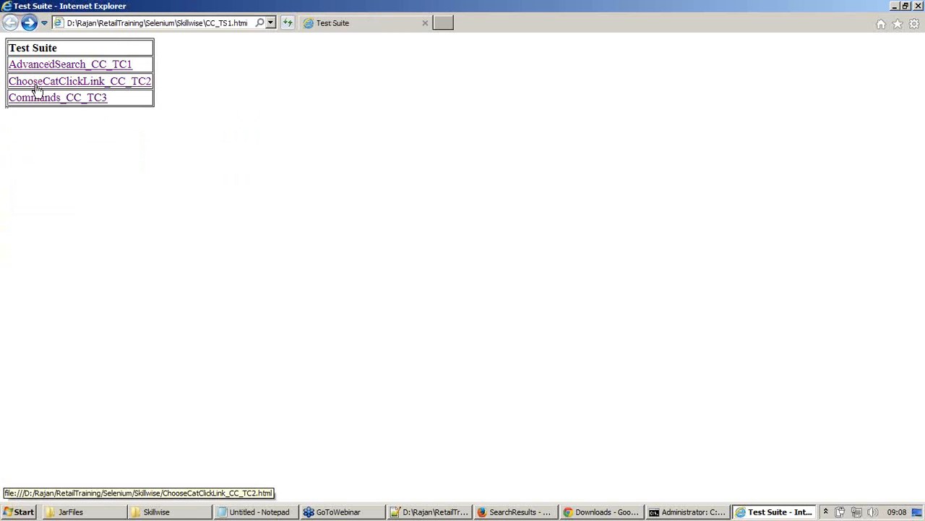